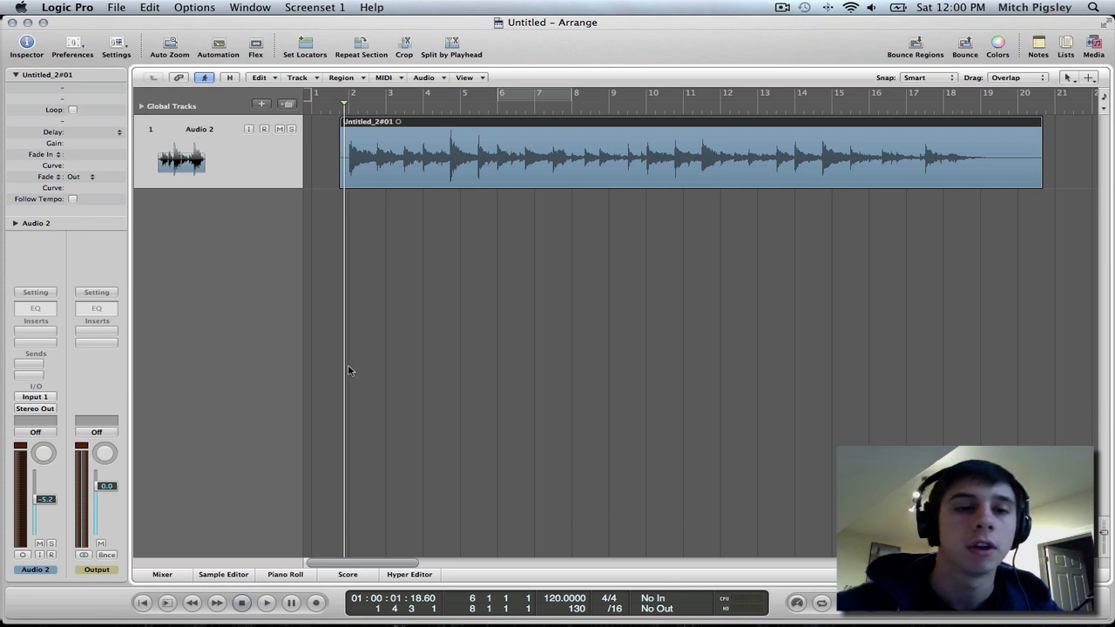
{"action": "mouse_move", "coordinate": [366, 362]}
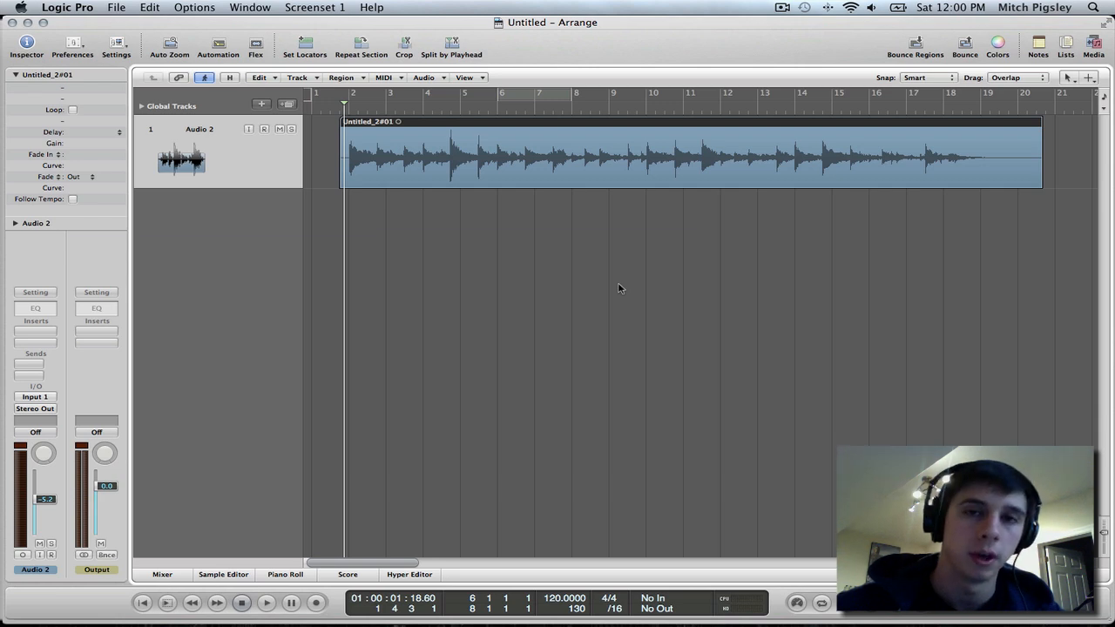
{"action": "mouse_move", "coordinate": [629, 302]}
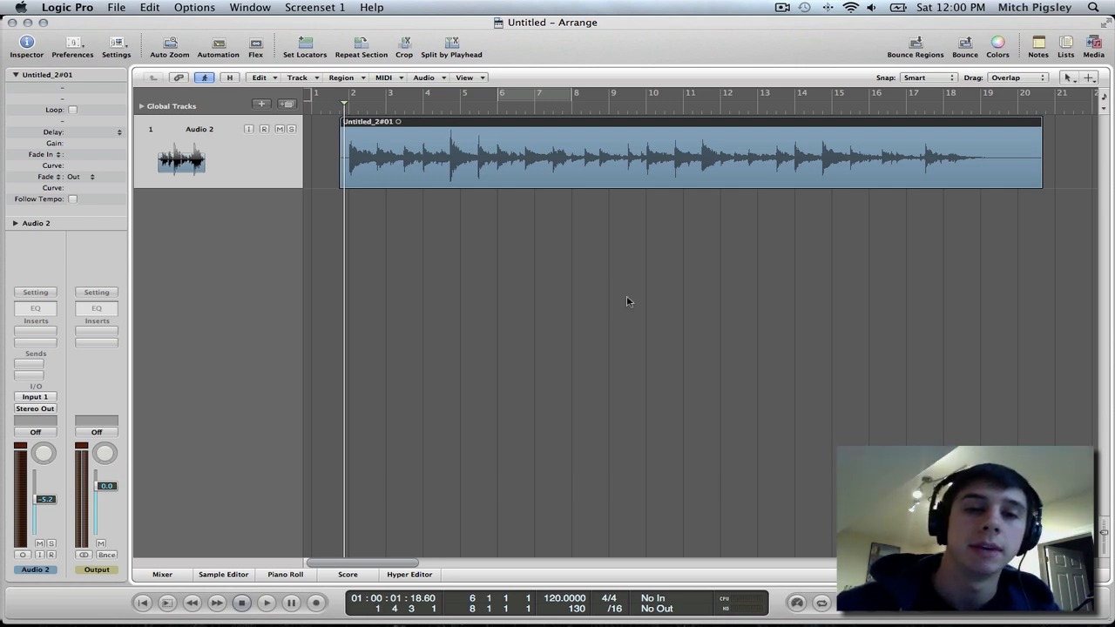
{"action": "mouse_move", "coordinate": [629, 283]}
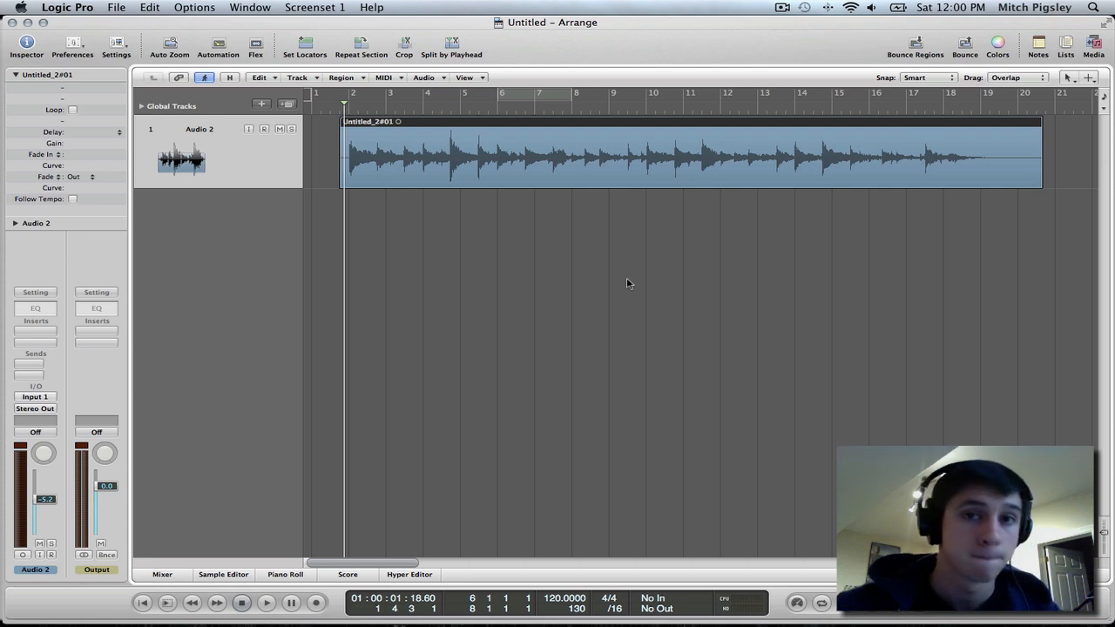
{"action": "mouse_move", "coordinate": [649, 274]}
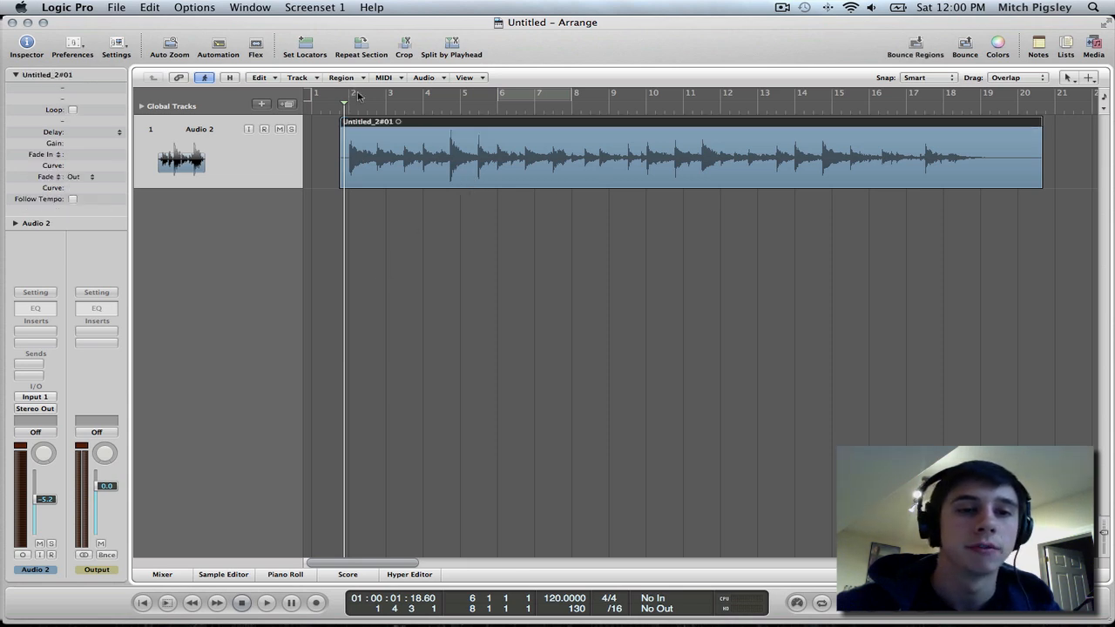
Step: Cycle the opening bars (about 2–10) on the bar ruler and start playback
{"action": "left_click_drag", "start_coordinate": [348, 94], "coordinate": [596, 94]}
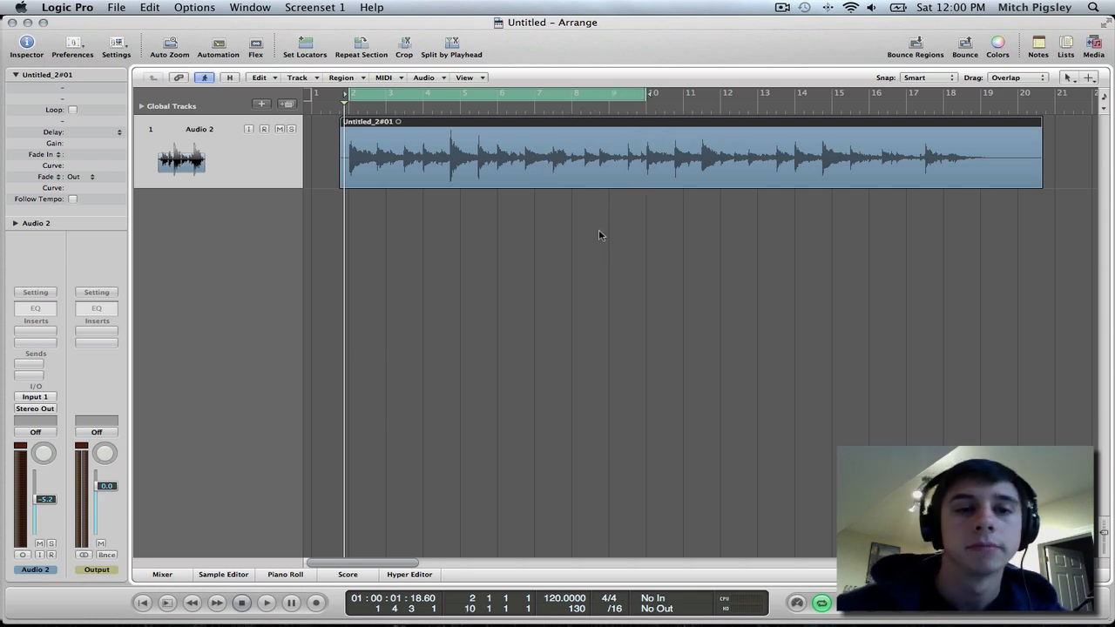
{"action": "left_click", "coordinate": [265, 603]}
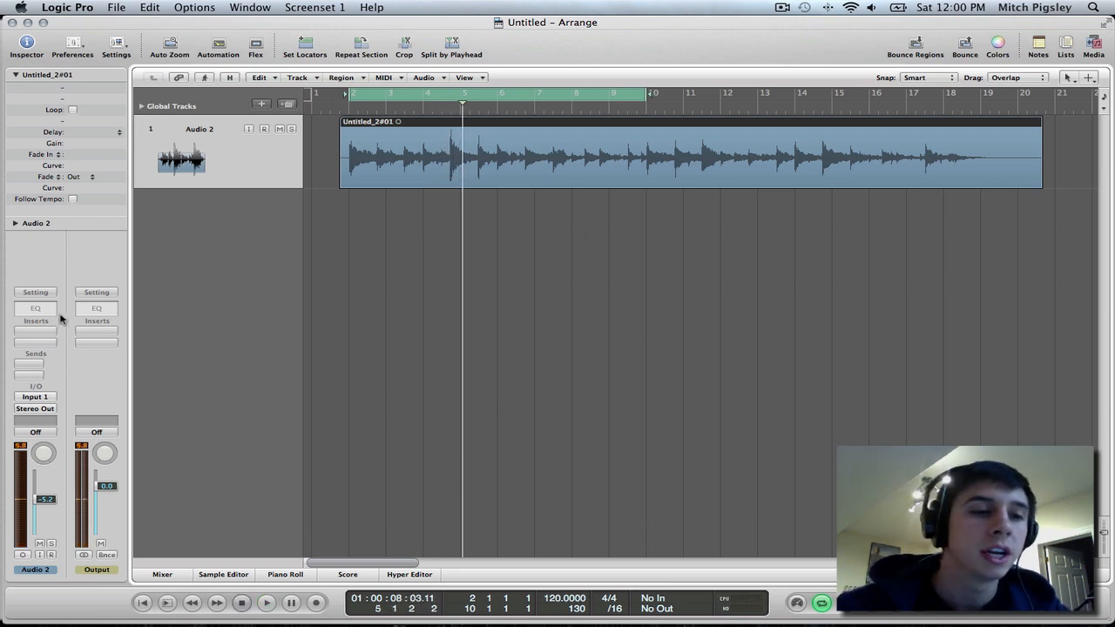
{"action": "mouse_move", "coordinate": [49, 310]}
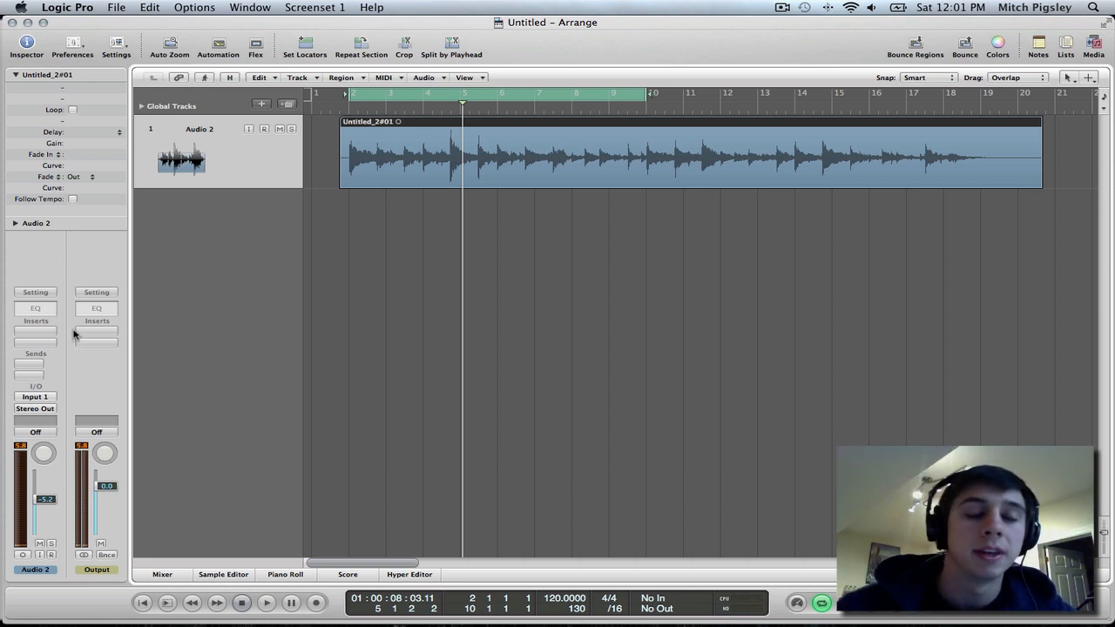
{"action": "mouse_move", "coordinate": [72, 309]}
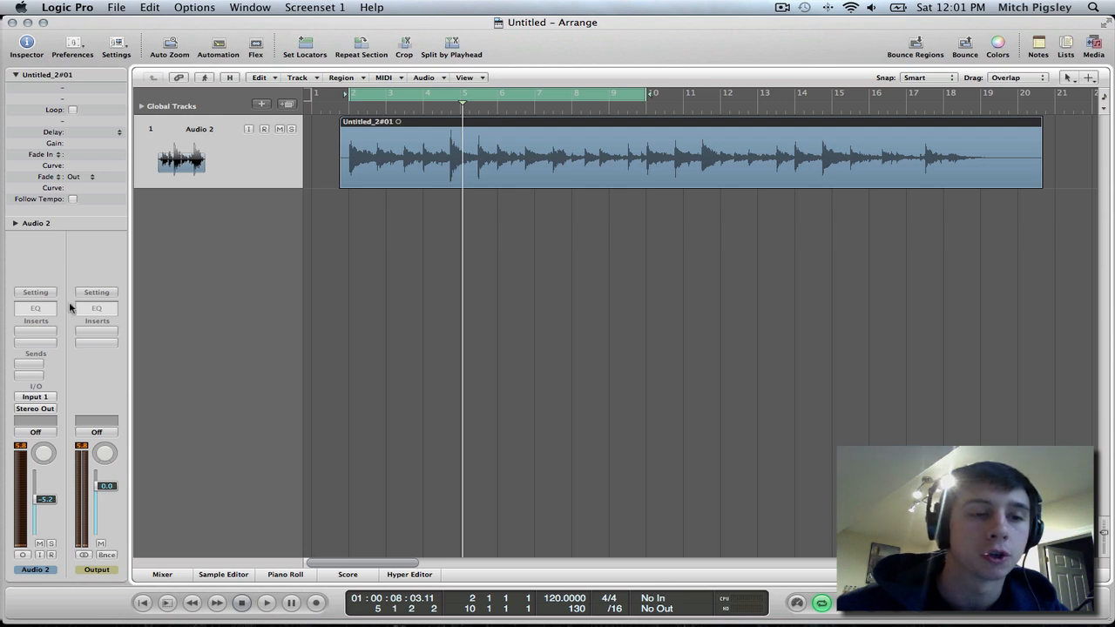
{"action": "mouse_move", "coordinate": [323, 113]}
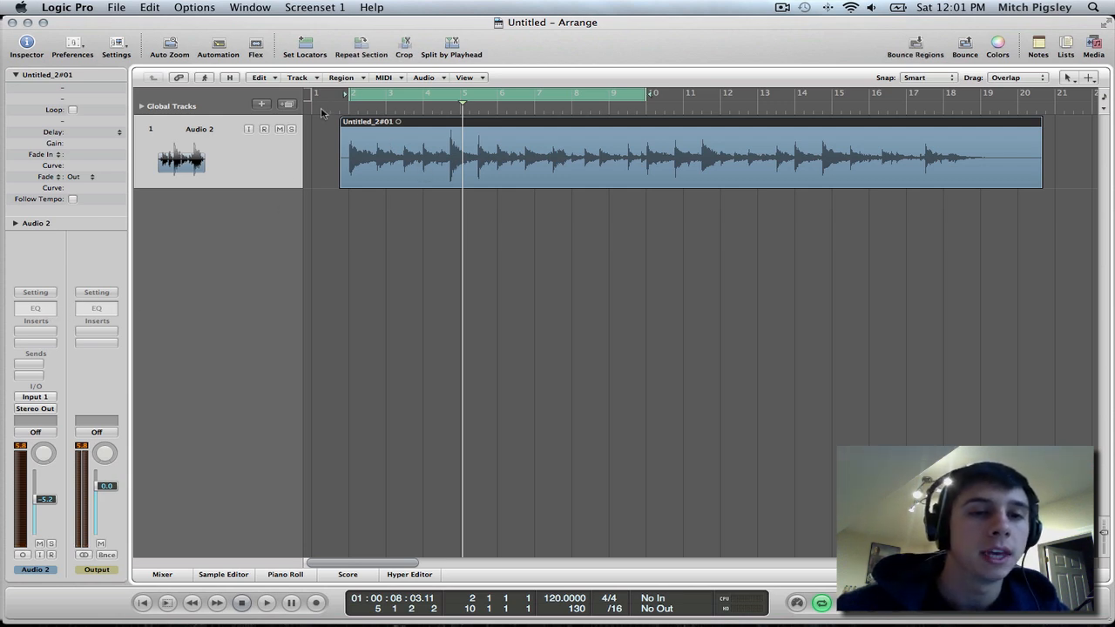
{"action": "mouse_move", "coordinate": [261, 304]}
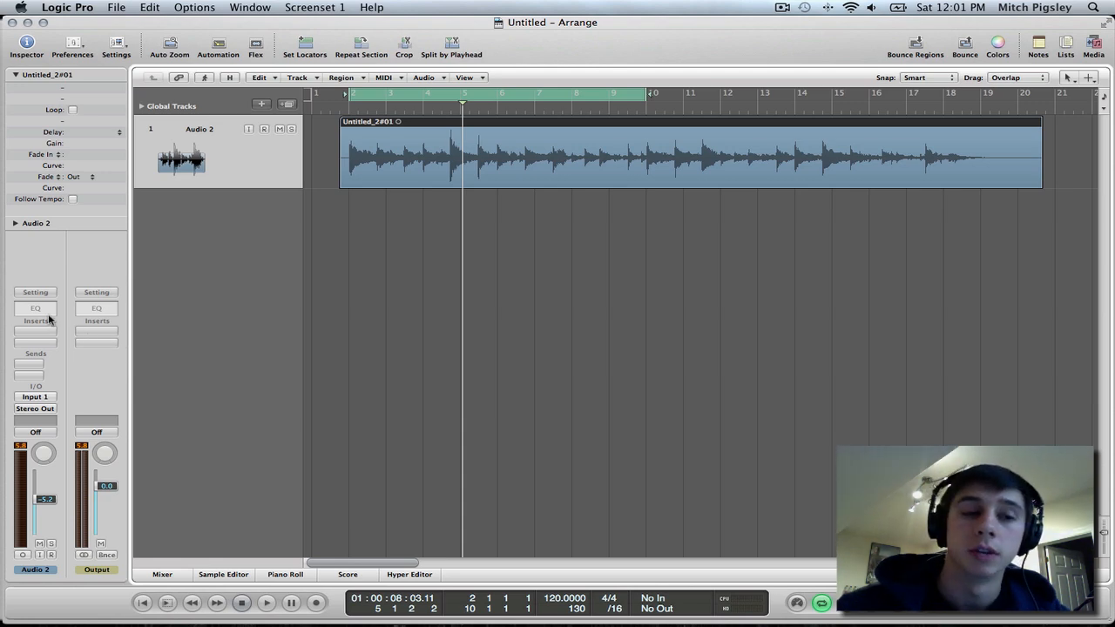
Step: Insert Channel EQ on the guitar track and set a 24 dB/Oct low cut at 55 Hz
{"action": "left_click", "coordinate": [35, 321]}
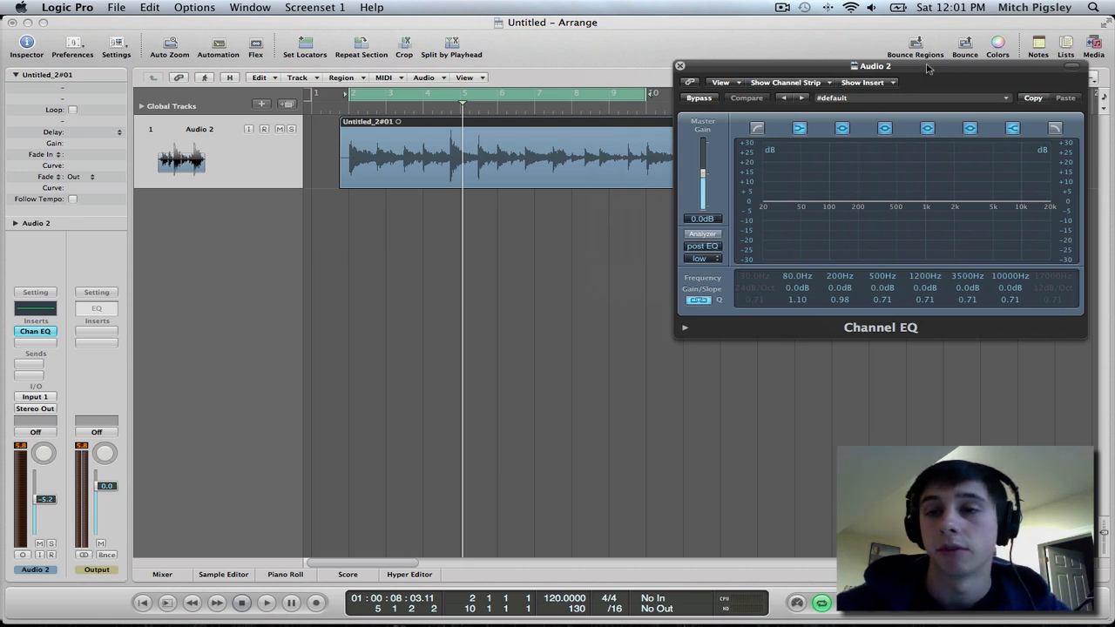
{"action": "left_click_drag", "start_coordinate": [875, 66], "coordinate": [827, 21]}
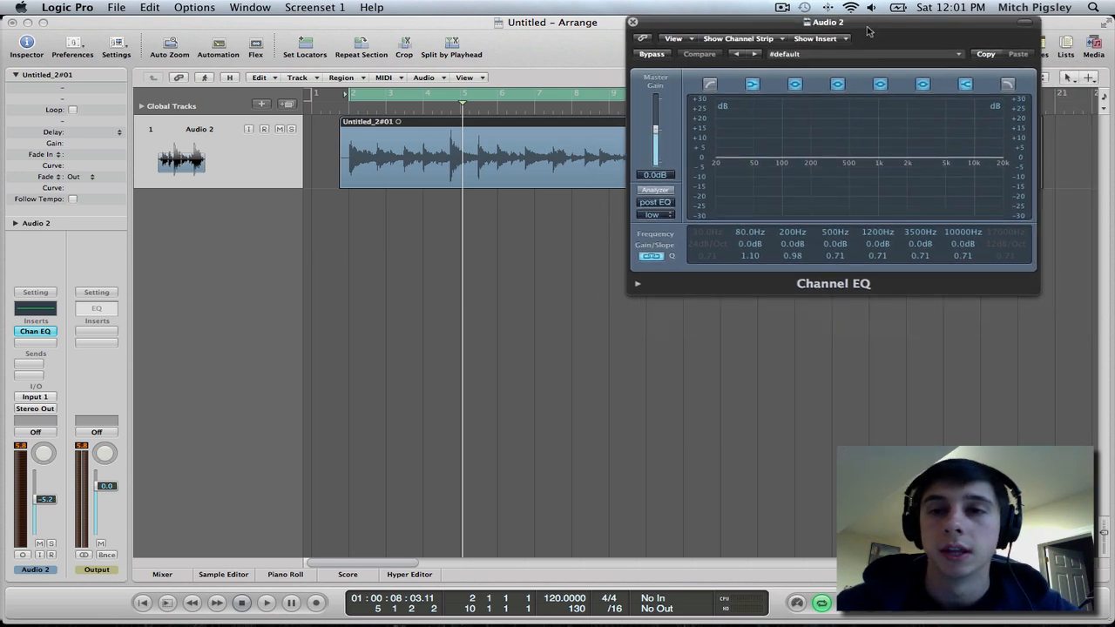
{"action": "left_click", "coordinate": [753, 83]}
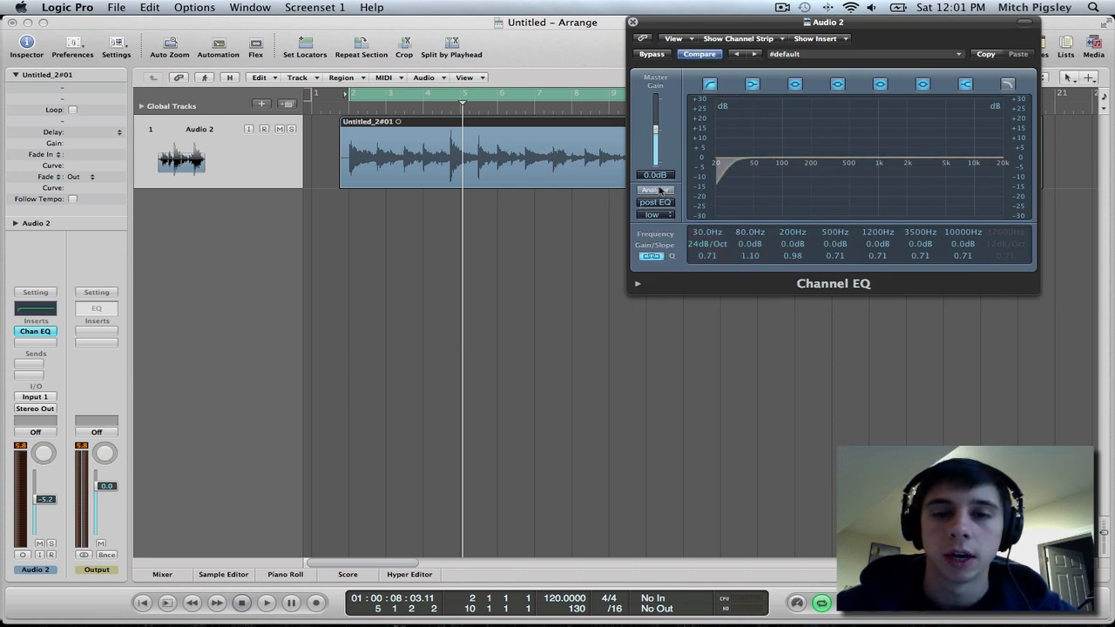
{"action": "left_click", "coordinate": [706, 232]}
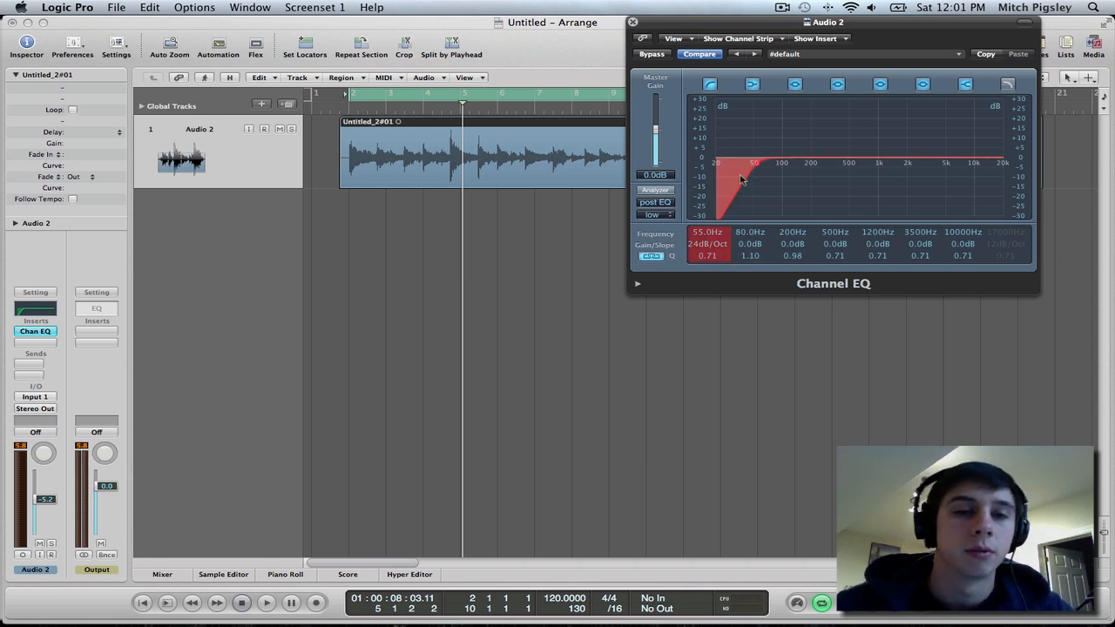
{"action": "mouse_move", "coordinate": [732, 190]}
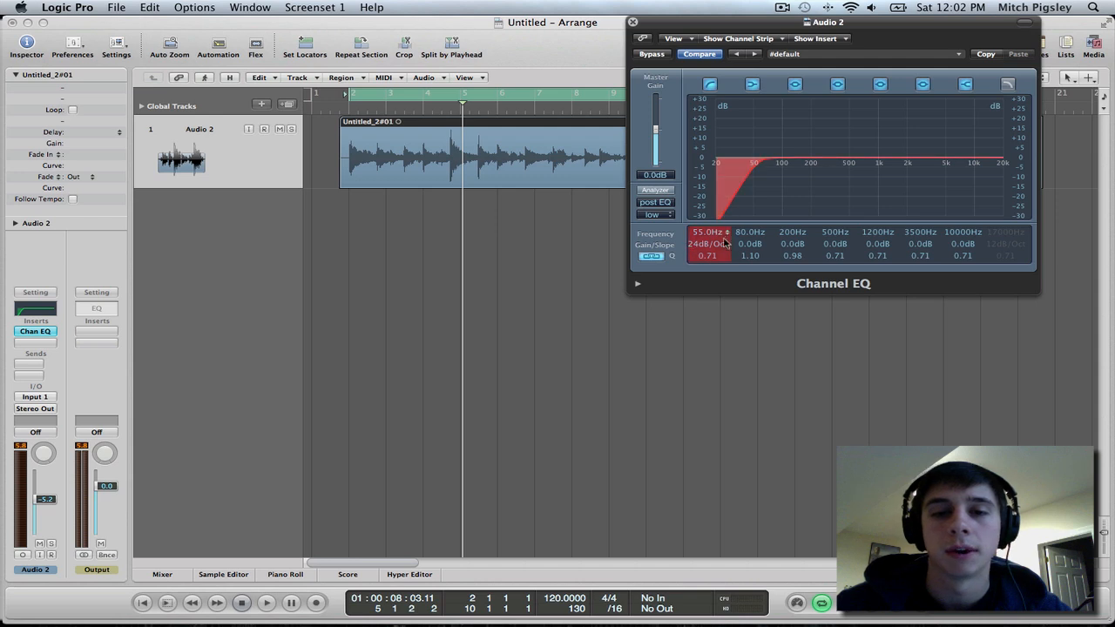
Step: Enable the high cut band at about 15800 Hz, 12 dB/Oct
{"action": "left_click", "coordinate": [878, 244]}
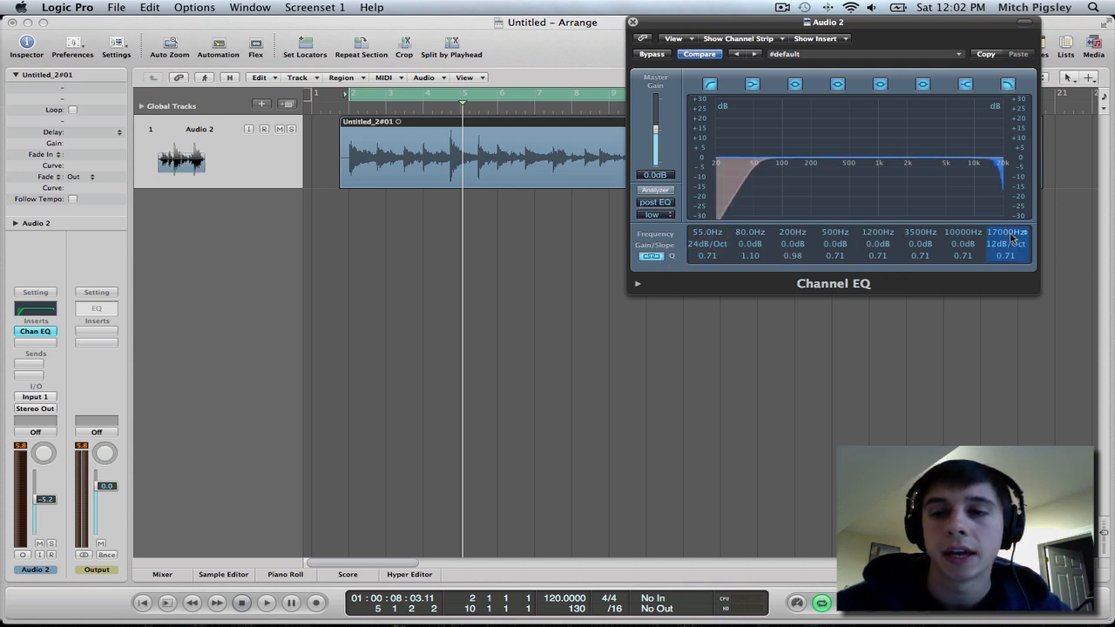
{"action": "left_click_drag", "start_coordinate": [1008, 230], "coordinate": [1007, 240]}
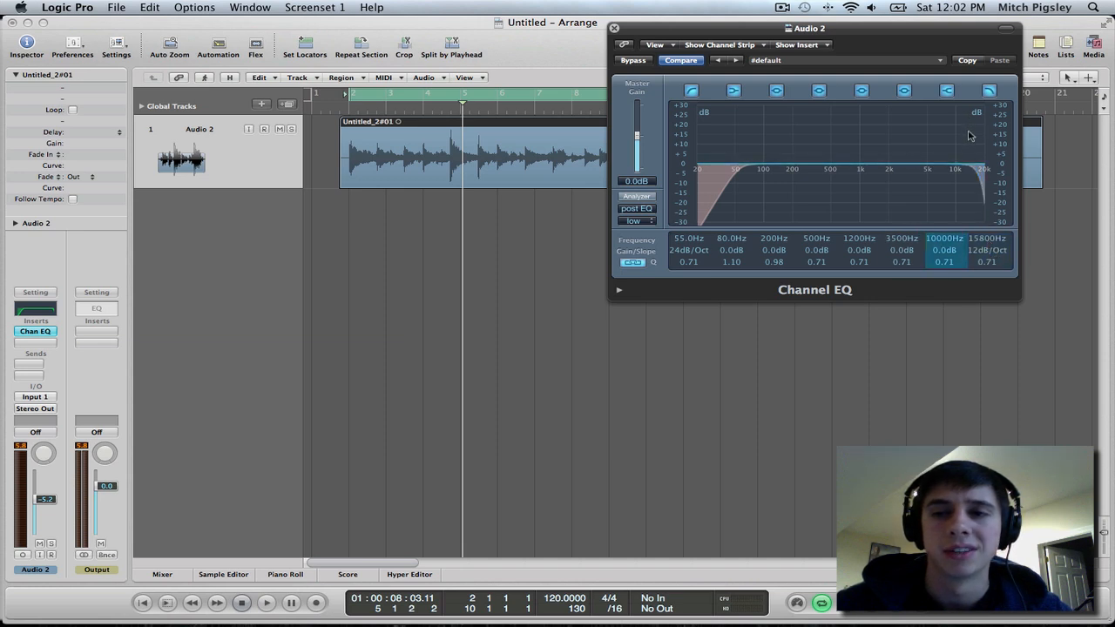
{"action": "left_click", "coordinate": [986, 251]}
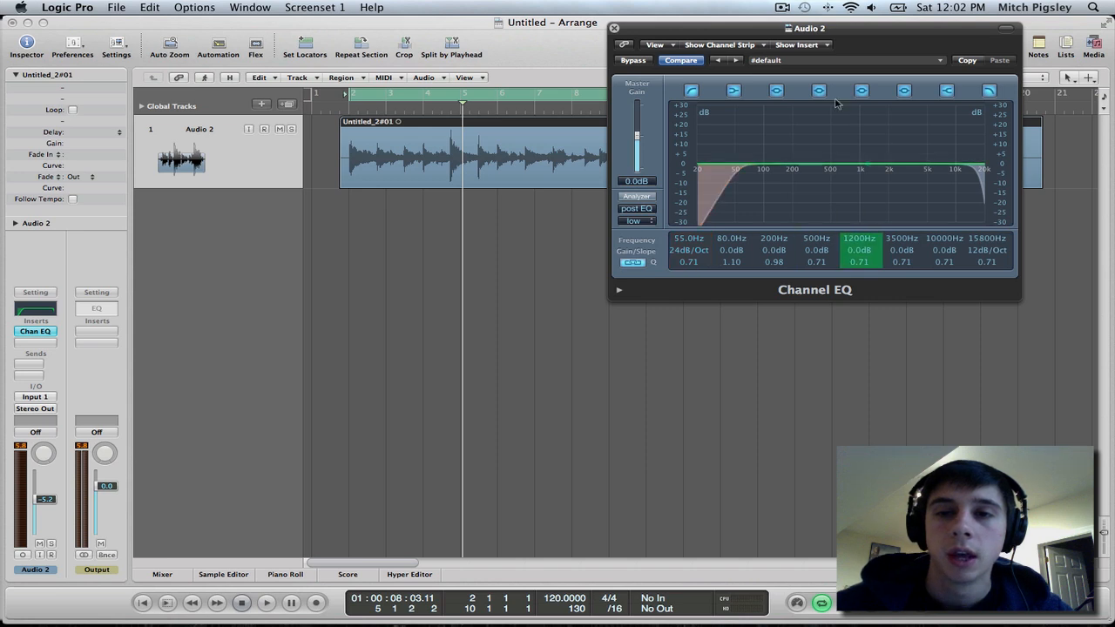
Step: Sweep a narrow boosted mid band between about 255 and 325 Hz to find the muddiness
{"action": "left_click", "coordinate": [815, 237]}
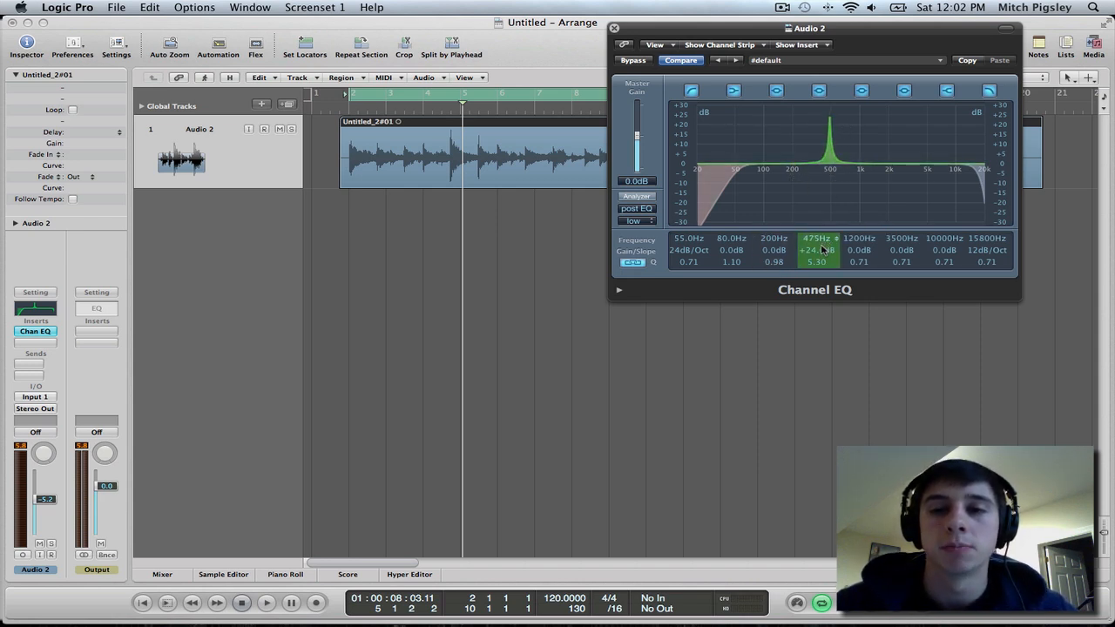
{"action": "left_click_drag", "start_coordinate": [817, 237], "coordinate": [817, 253]}
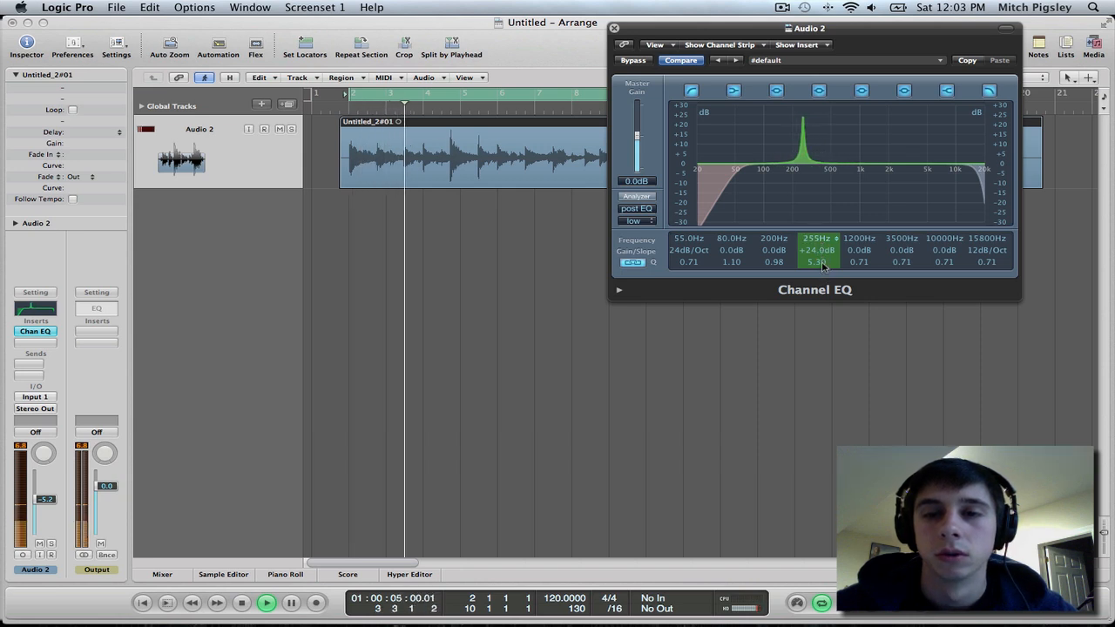
{"action": "left_click_drag", "start_coordinate": [816, 240], "coordinate": [826, 253]}
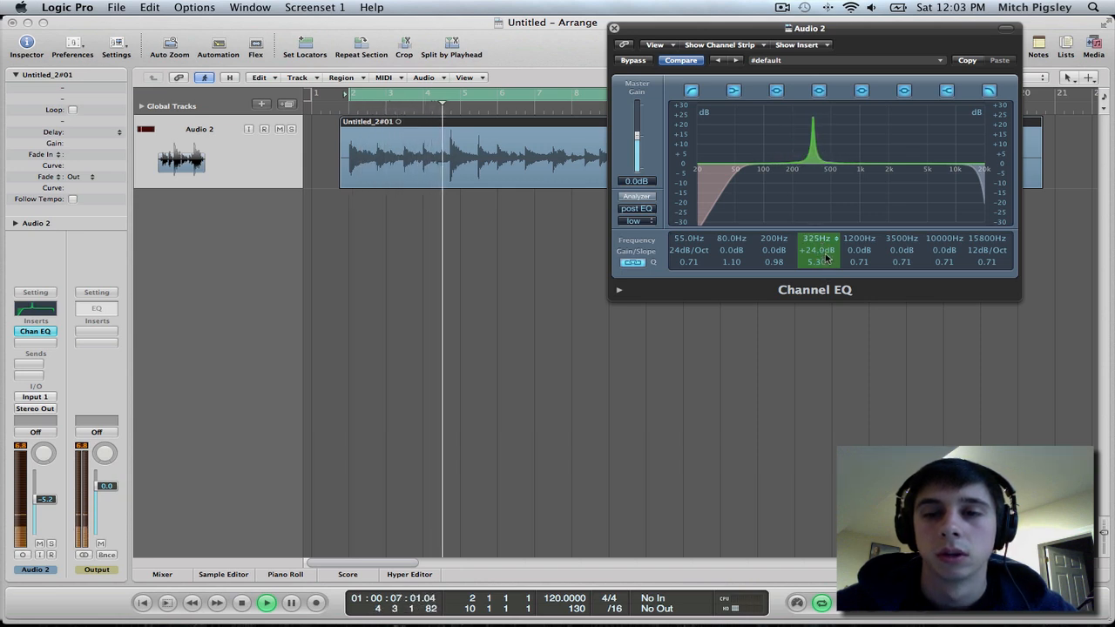
{"action": "left_click_drag", "start_coordinate": [815, 237], "coordinate": [815, 253]}
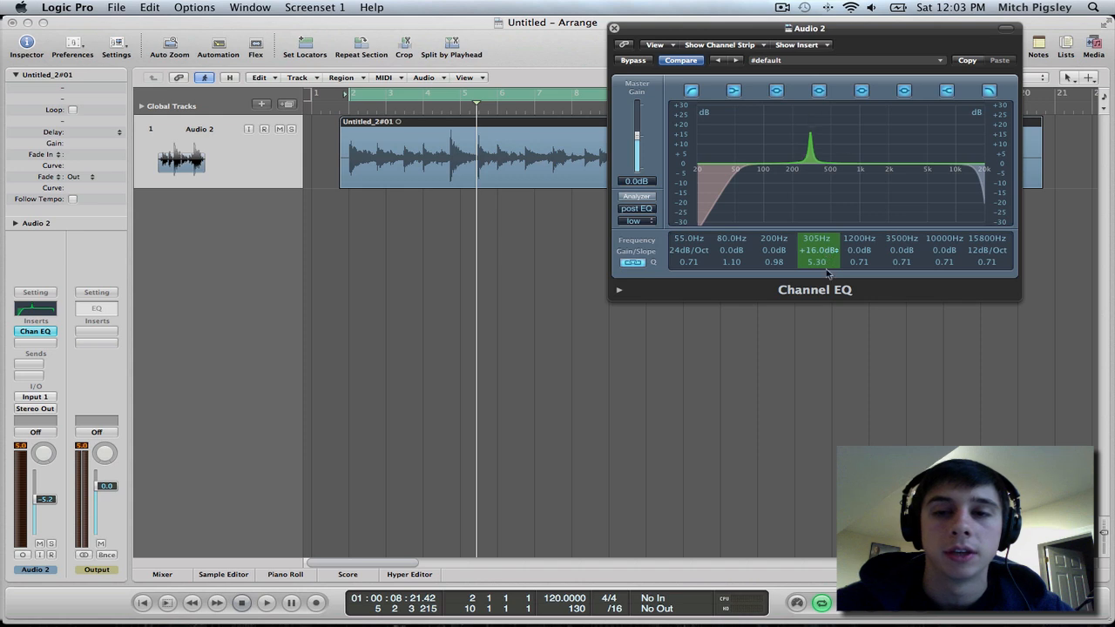
Step: Turn the band into a 4.5 dB cut at 305 Hz with Q 1.50
{"action": "left_click_drag", "start_coordinate": [809, 140], "coordinate": [809, 167]}
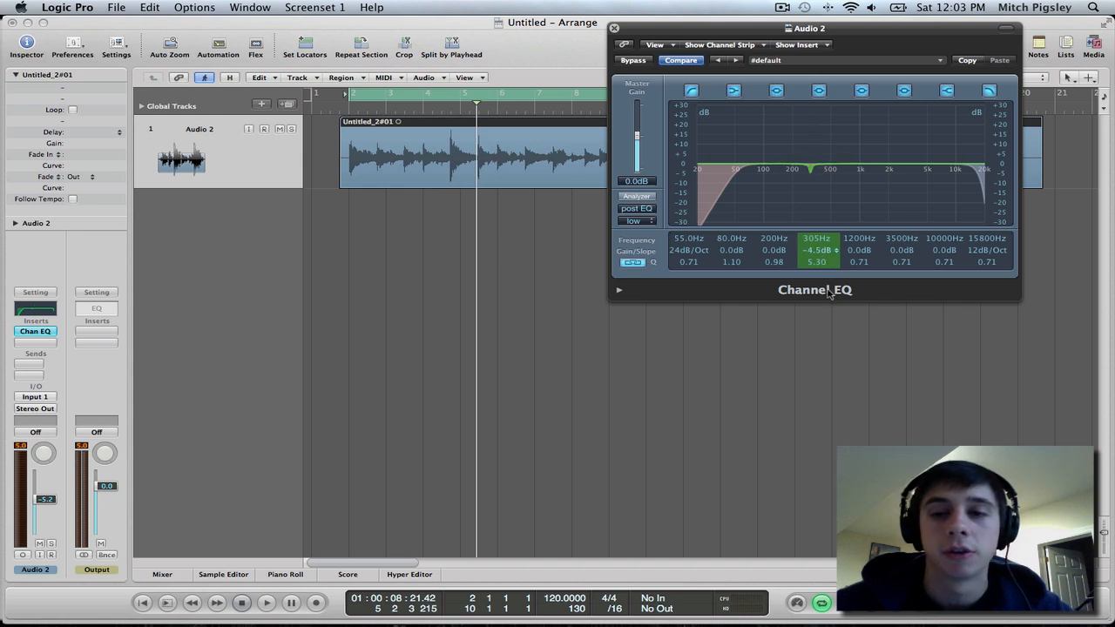
{"action": "left_click_drag", "start_coordinate": [815, 261], "coordinate": [815, 275]}
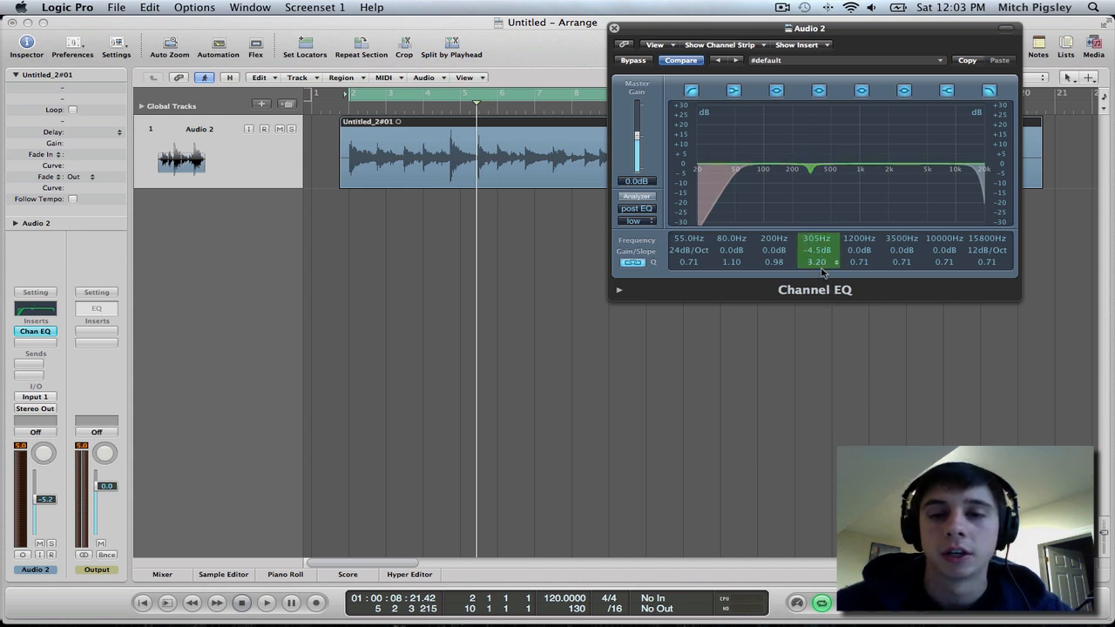
{"action": "left_click_drag", "start_coordinate": [815, 261], "coordinate": [816, 275]}
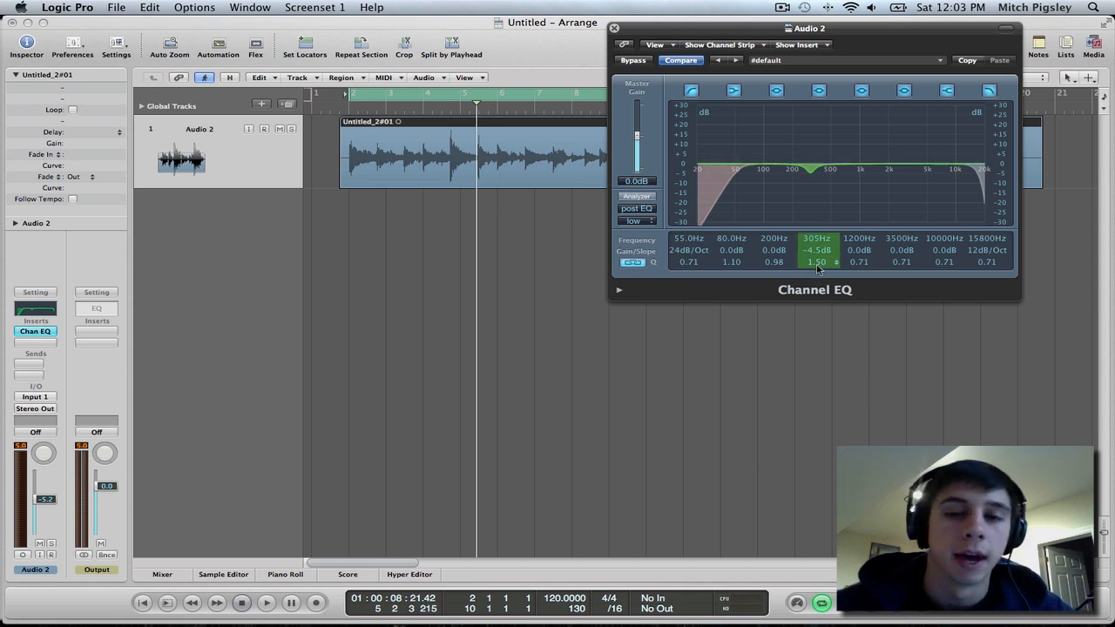
Step: Add a roughly 4.5 dB boost near 1520 Hz and close the Channel EQ window
{"action": "left_click", "coordinate": [861, 251]}
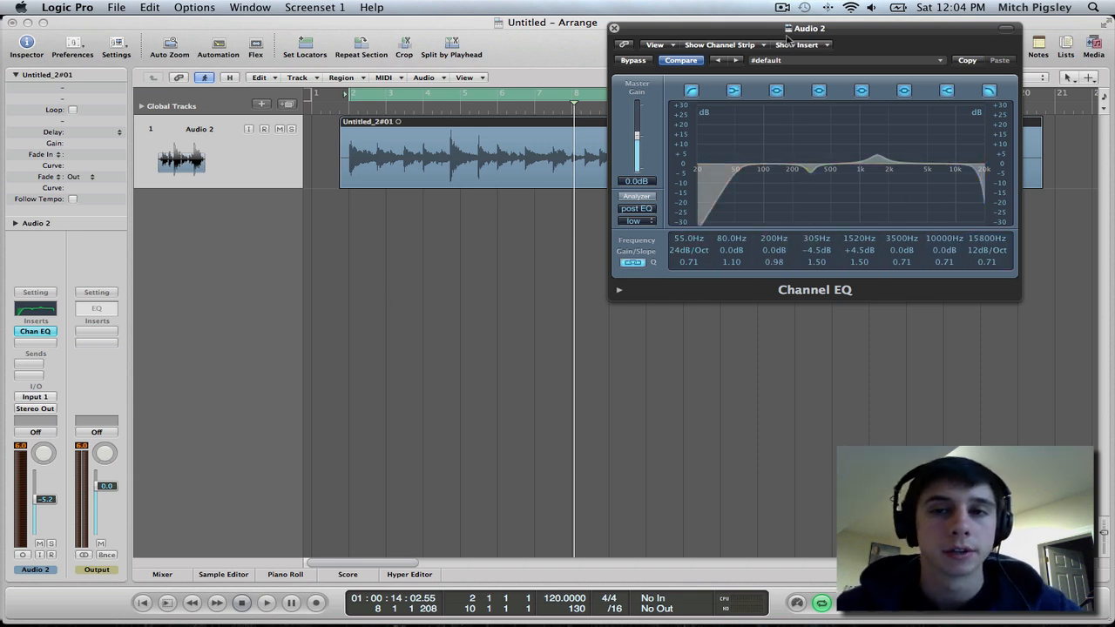
{"action": "left_click_drag", "start_coordinate": [809, 28], "coordinate": [570, 122]}
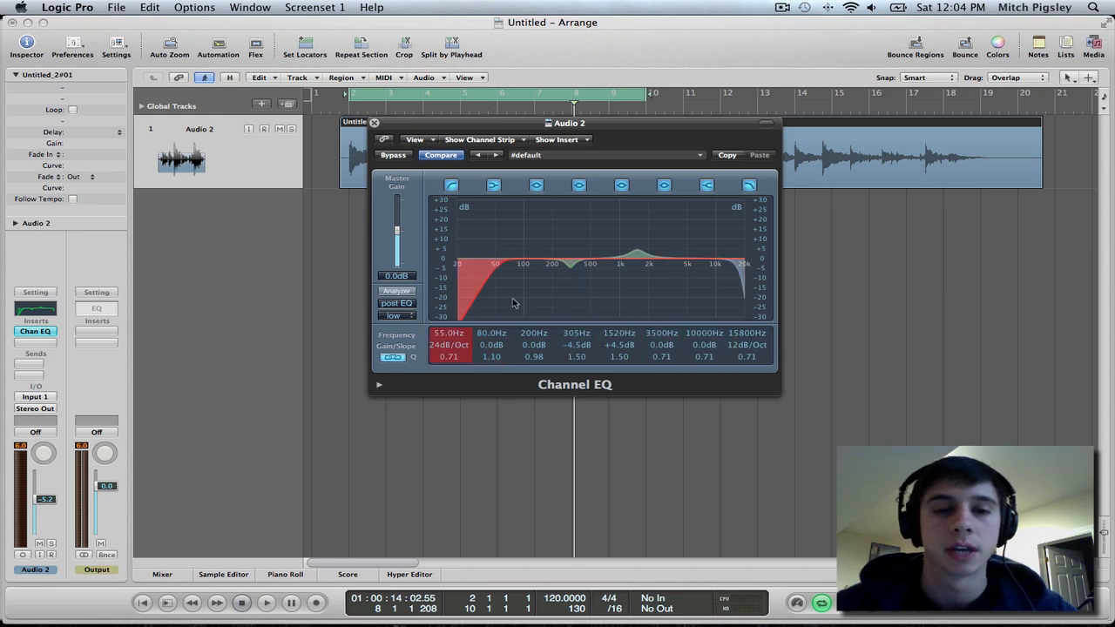
{"action": "left_click", "coordinate": [638, 252]}
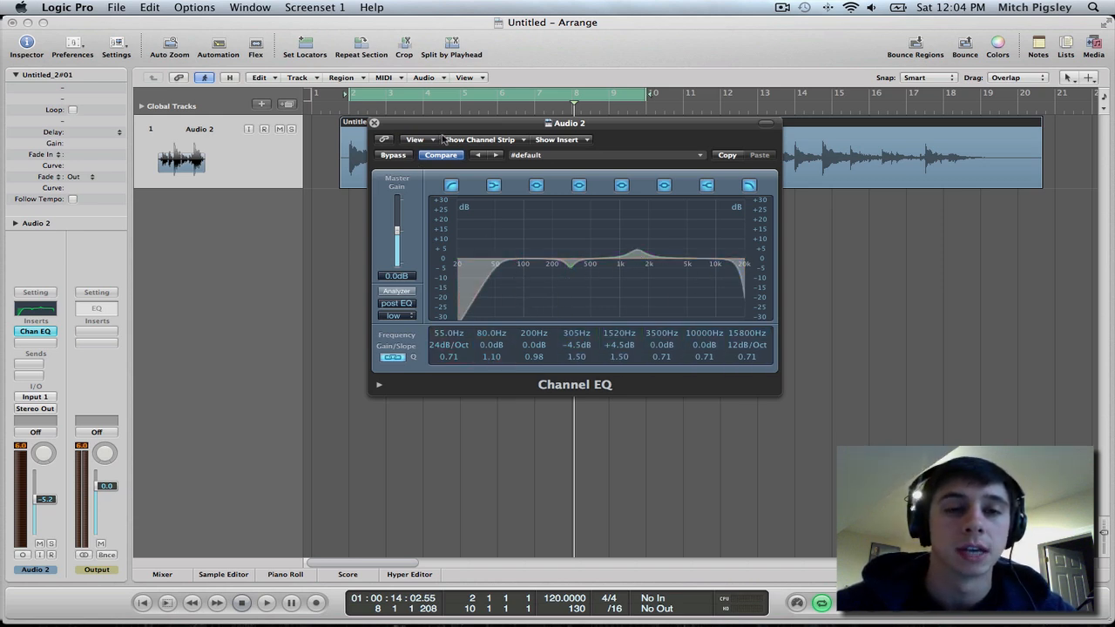
{"action": "left_click", "coordinate": [373, 122]}
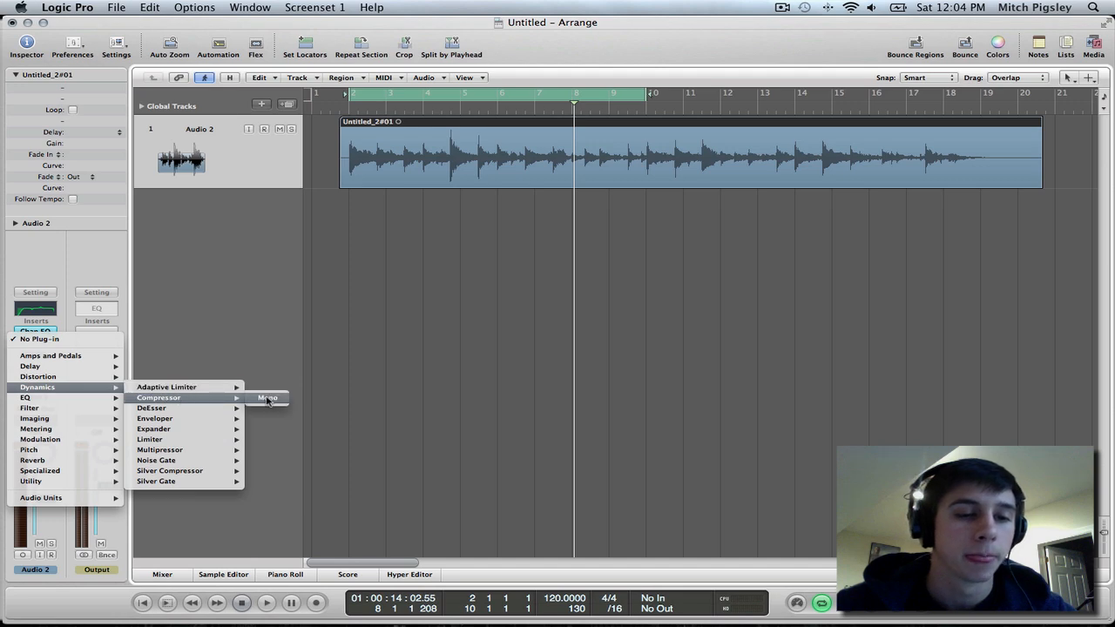
Step: Insert a mono Compressor in the slot below Chan EQ
{"action": "left_click", "coordinate": [268, 398]}
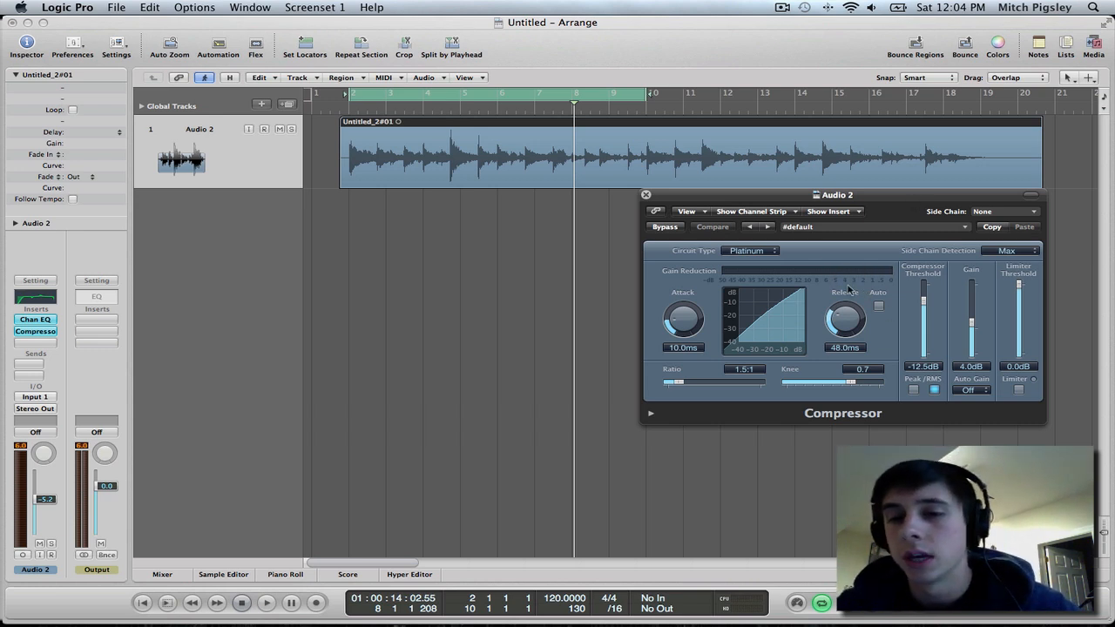
{"action": "mouse_move", "coordinate": [898, 293]}
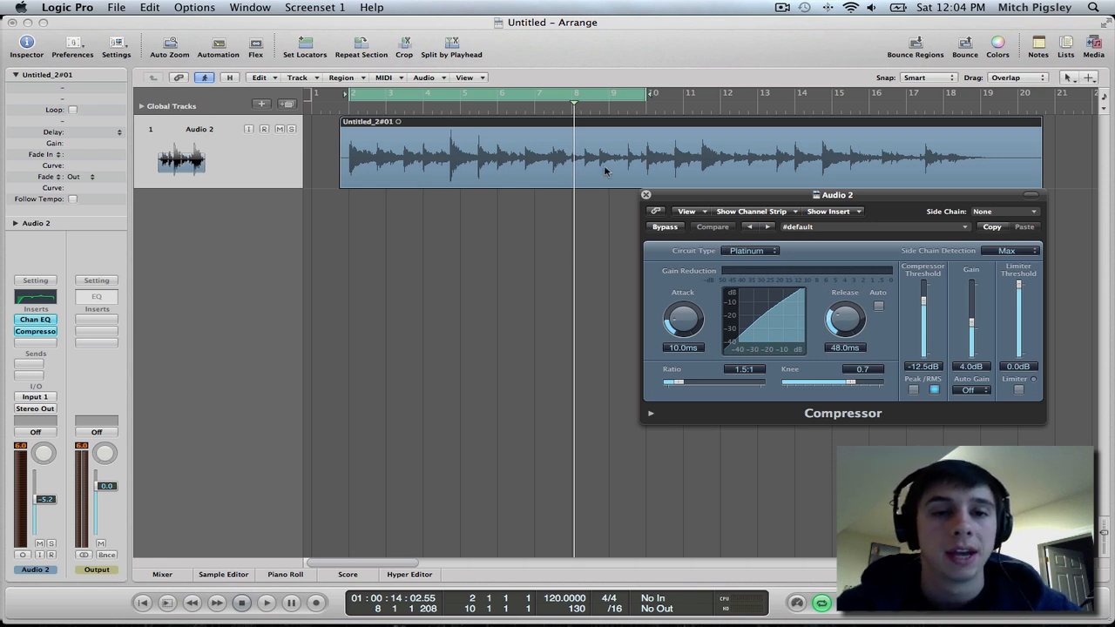
{"action": "mouse_move", "coordinate": [387, 157]}
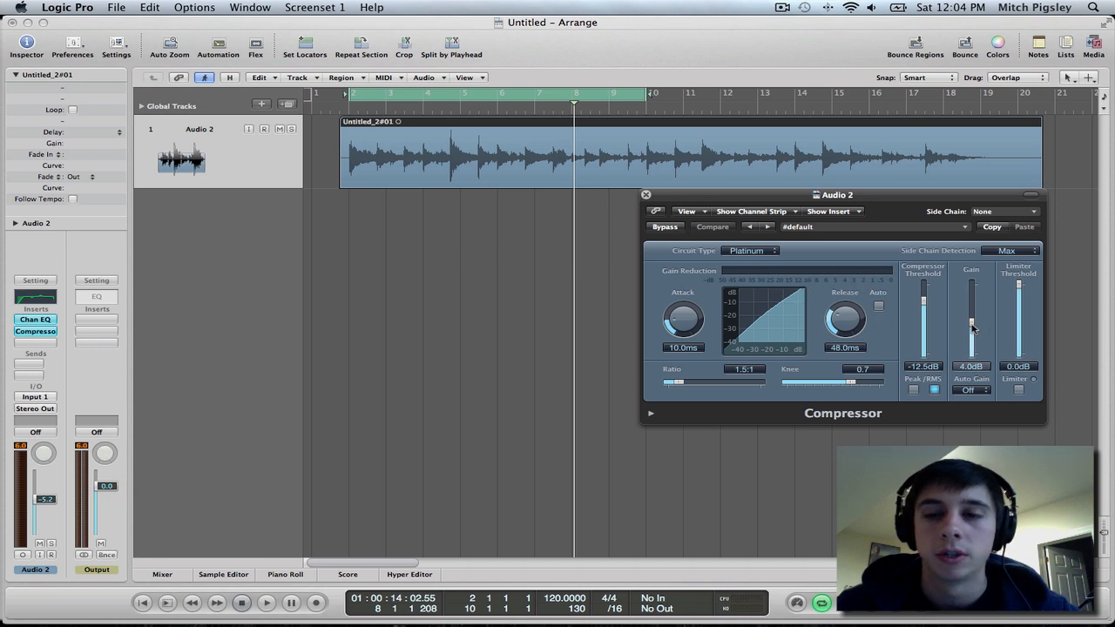
Step: Lengthen the Compressor's release and shorten its attack to about 8.5 ms
{"action": "left_click_drag", "start_coordinate": [973, 322], "coordinate": [972, 340]}
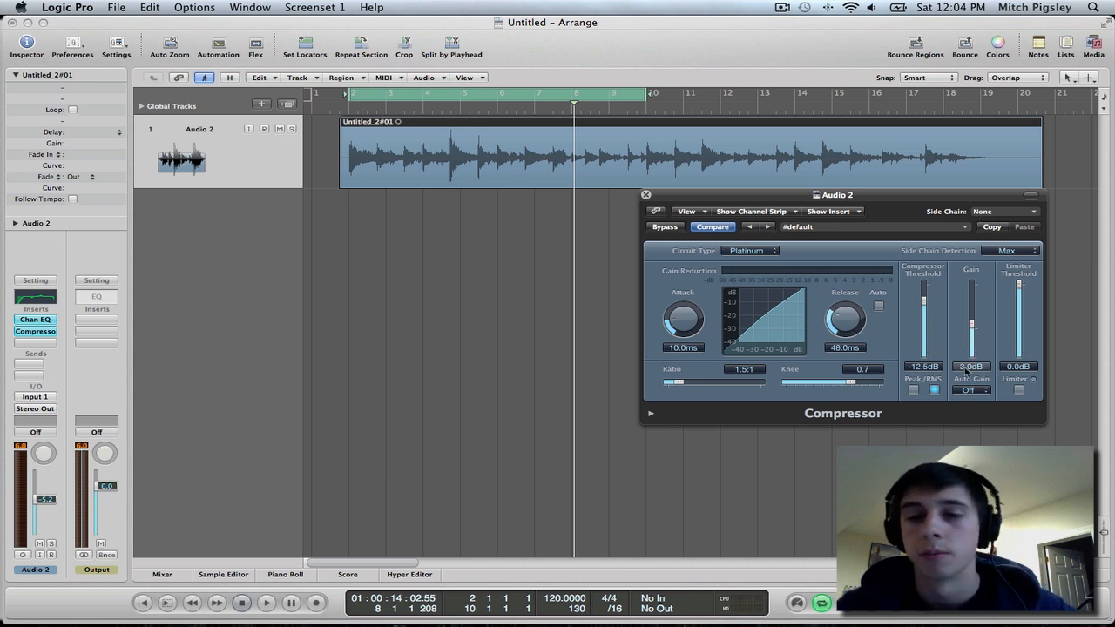
{"action": "left_click_drag", "start_coordinate": [845, 317], "coordinate": [846, 310]}
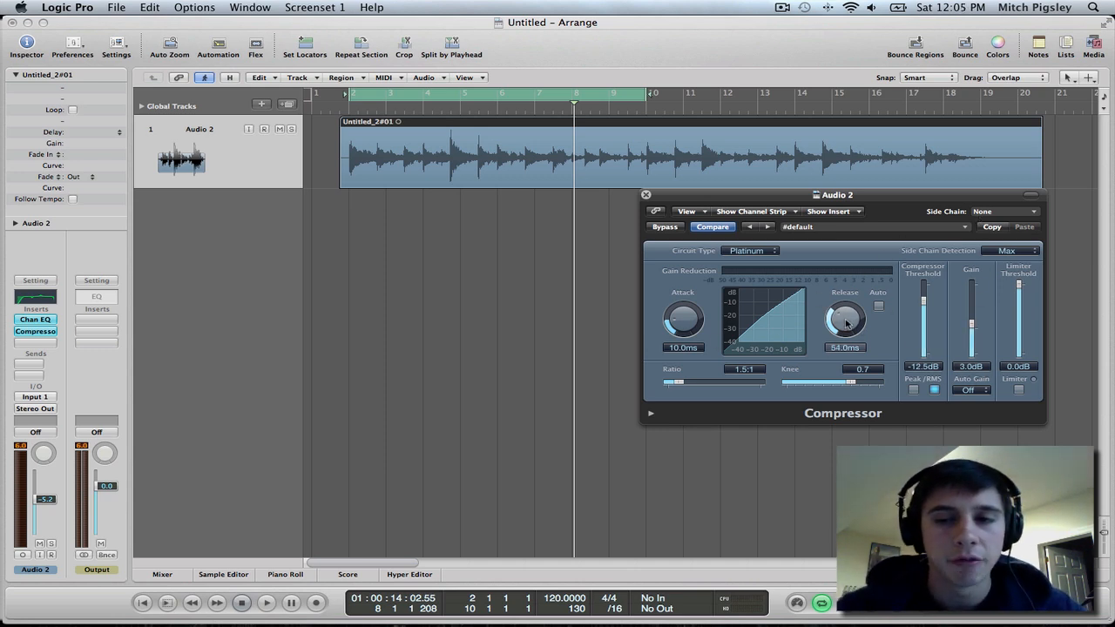
{"action": "left_click_drag", "start_coordinate": [844, 317], "coordinate": [843, 305]}
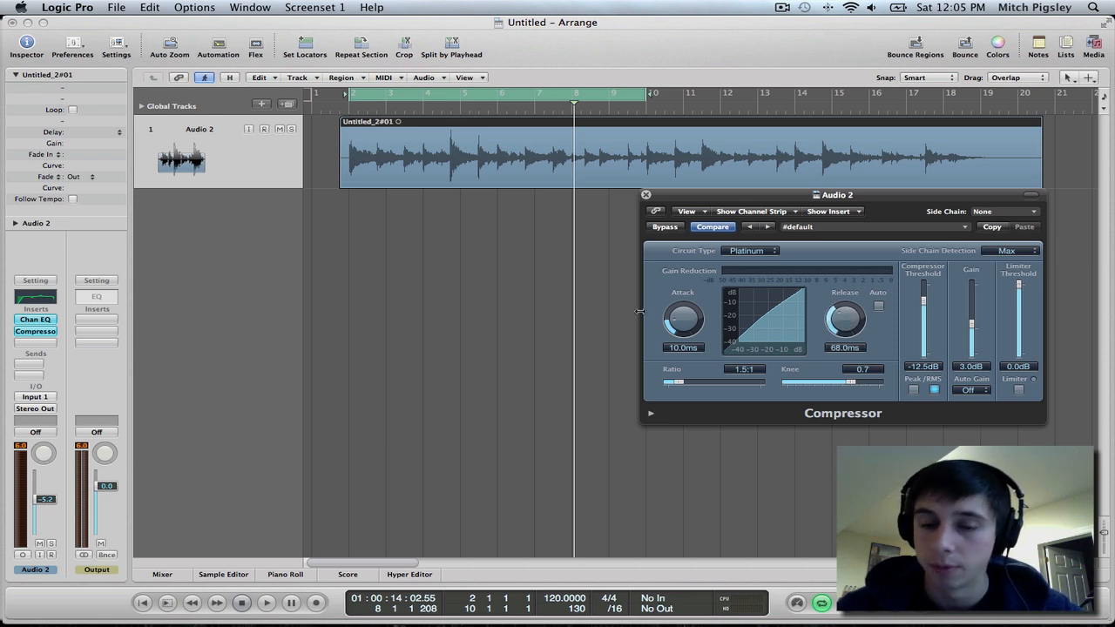
{"action": "left_click_drag", "start_coordinate": [683, 317], "coordinate": [680, 328]}
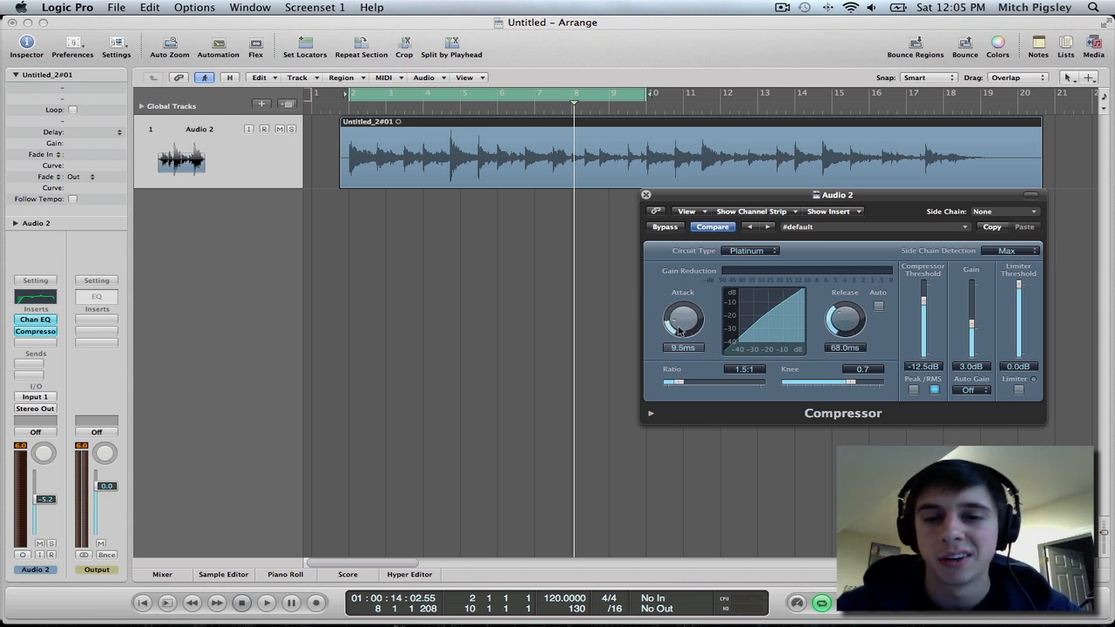
{"action": "left_click_drag", "start_coordinate": [683, 317], "coordinate": [683, 327]}
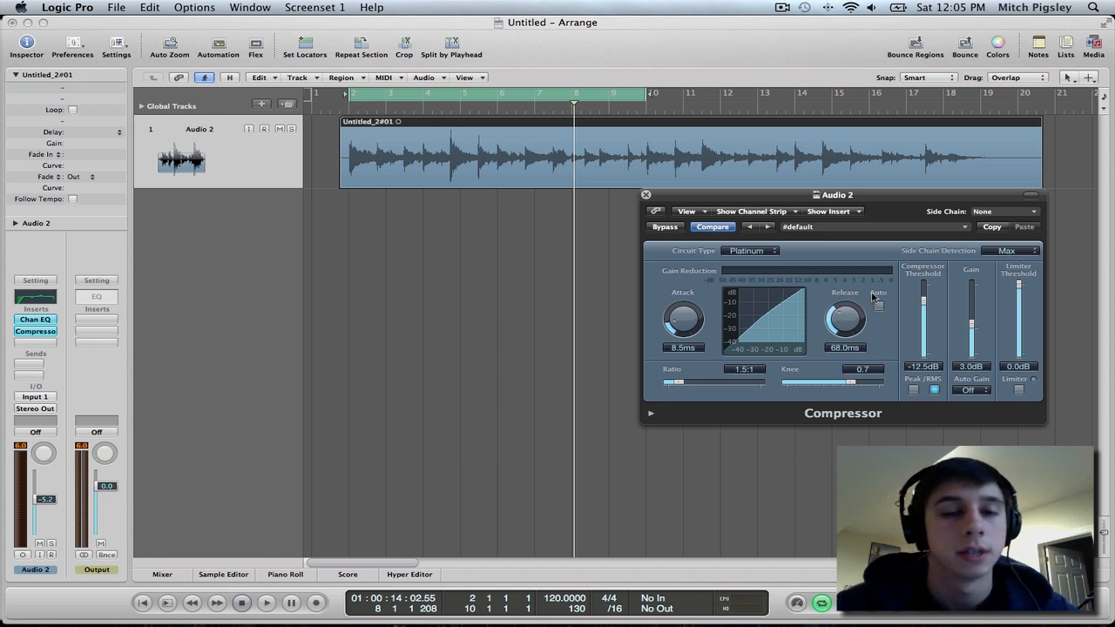
Step: While playing, lower the threshold to about −26 dB and raise output gain to about 5 dB
{"action": "left_click", "coordinate": [265, 603]}
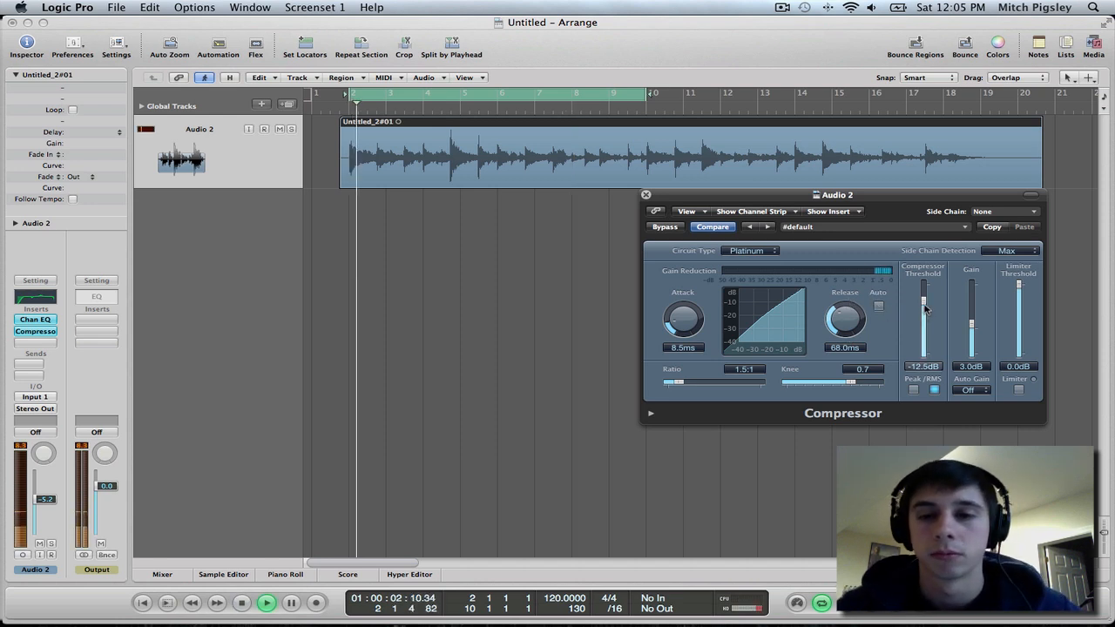
{"action": "left_click_drag", "start_coordinate": [923, 305], "coordinate": [924, 317]}
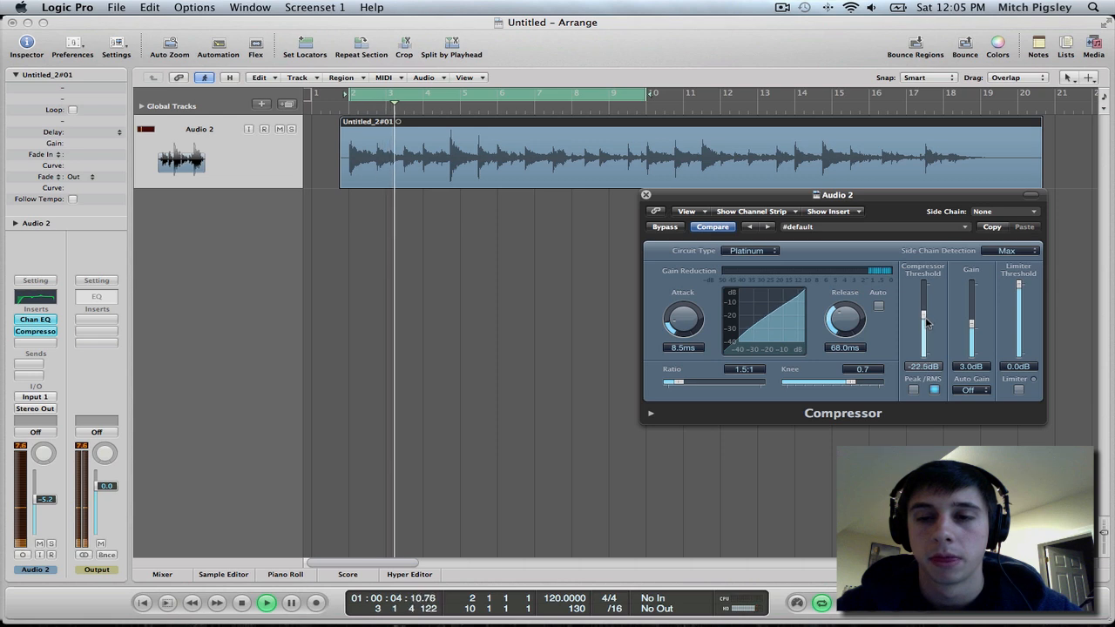
{"action": "left_click_drag", "start_coordinate": [923, 314], "coordinate": [924, 334]}
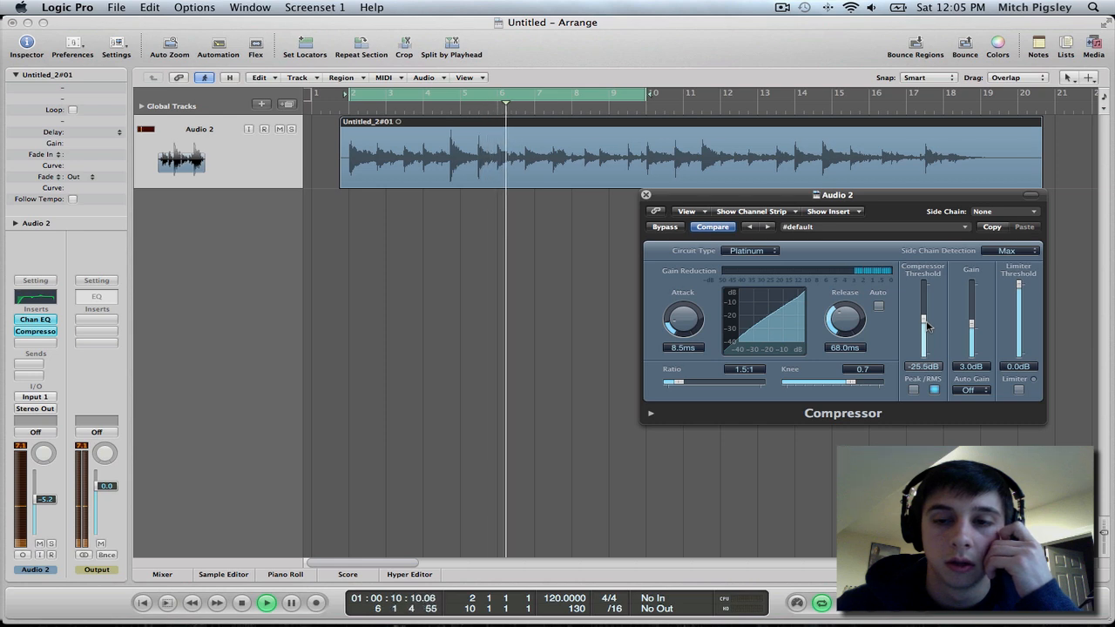
{"action": "left_click_drag", "start_coordinate": [924, 314], "coordinate": [924, 327]}
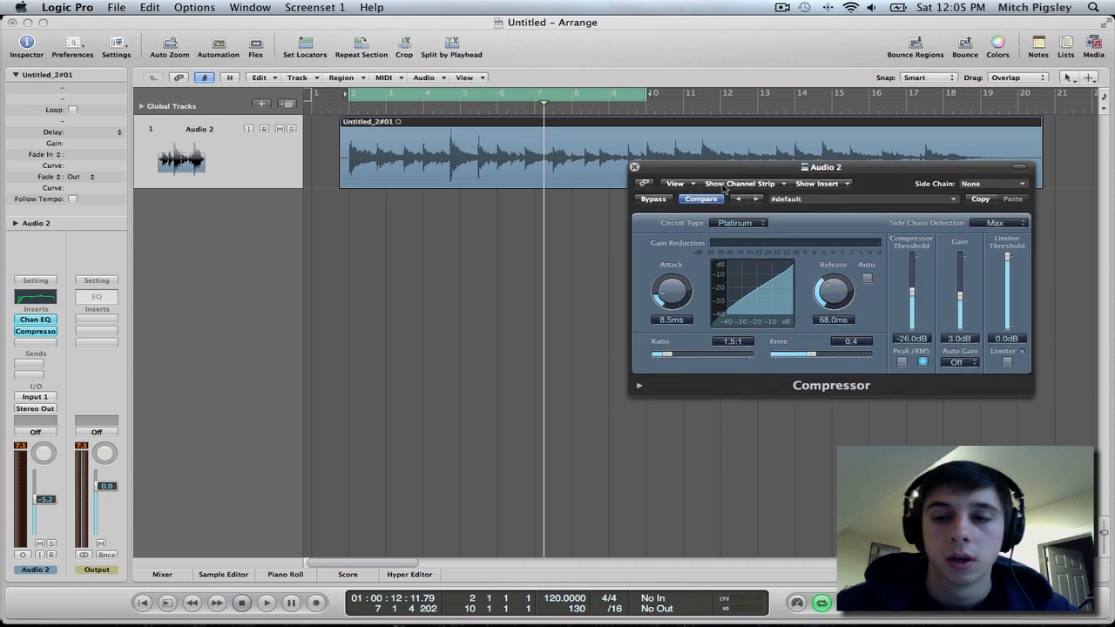
Step: Close the Compressor and insert Space Designer reverb in the next slot
{"action": "left_click", "coordinate": [634, 167]}
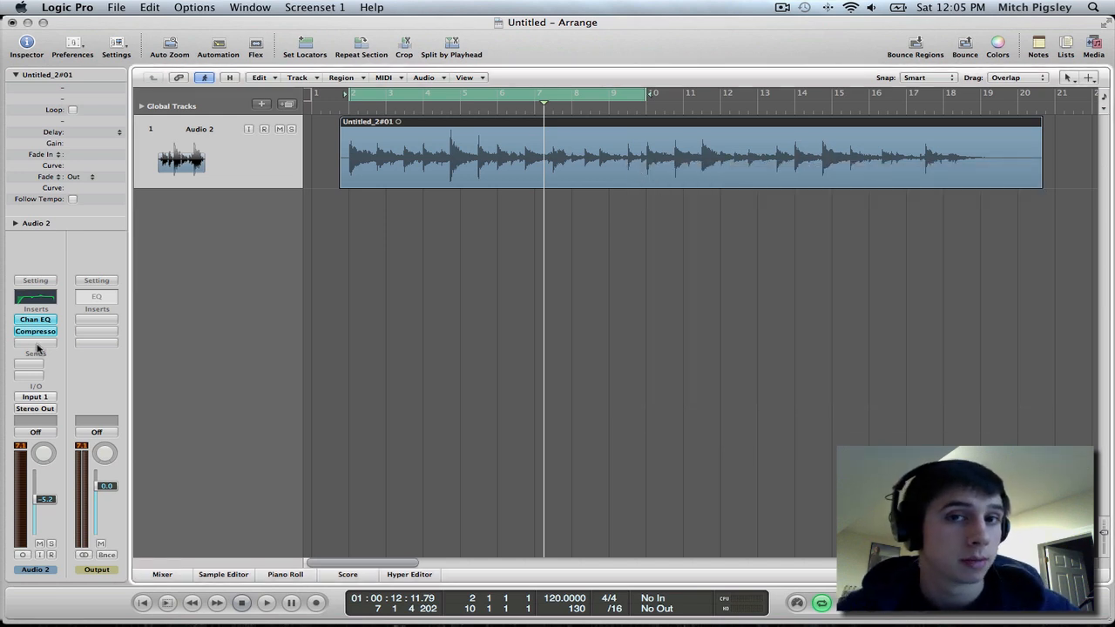
{"action": "left_click", "coordinate": [34, 342]}
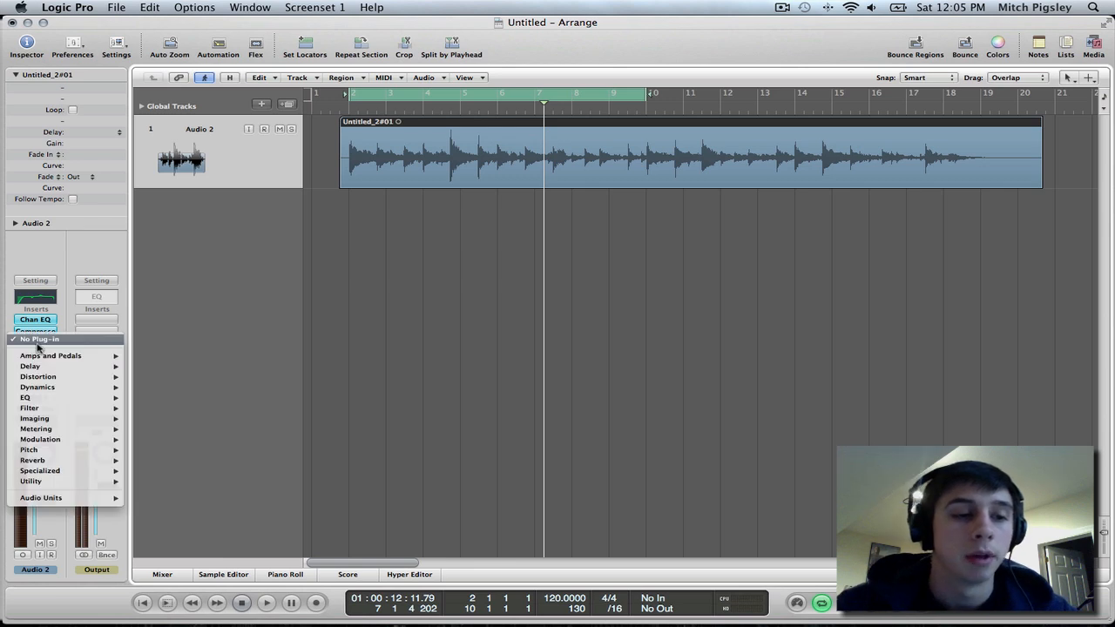
{"action": "mouse_move", "coordinate": [35, 429]}
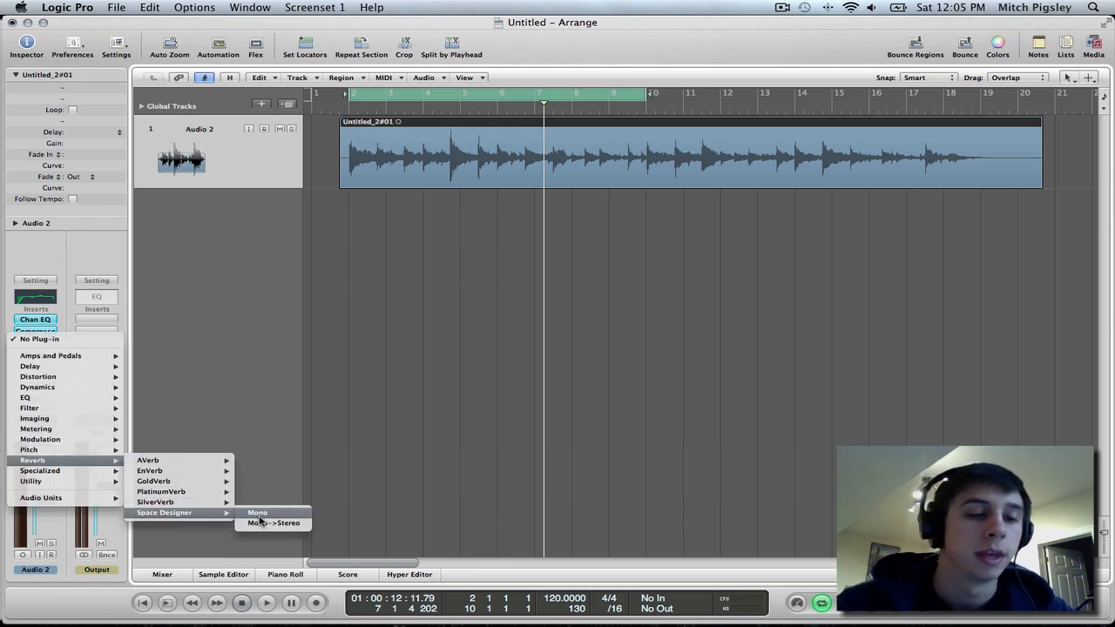
{"action": "left_click", "coordinate": [258, 512]}
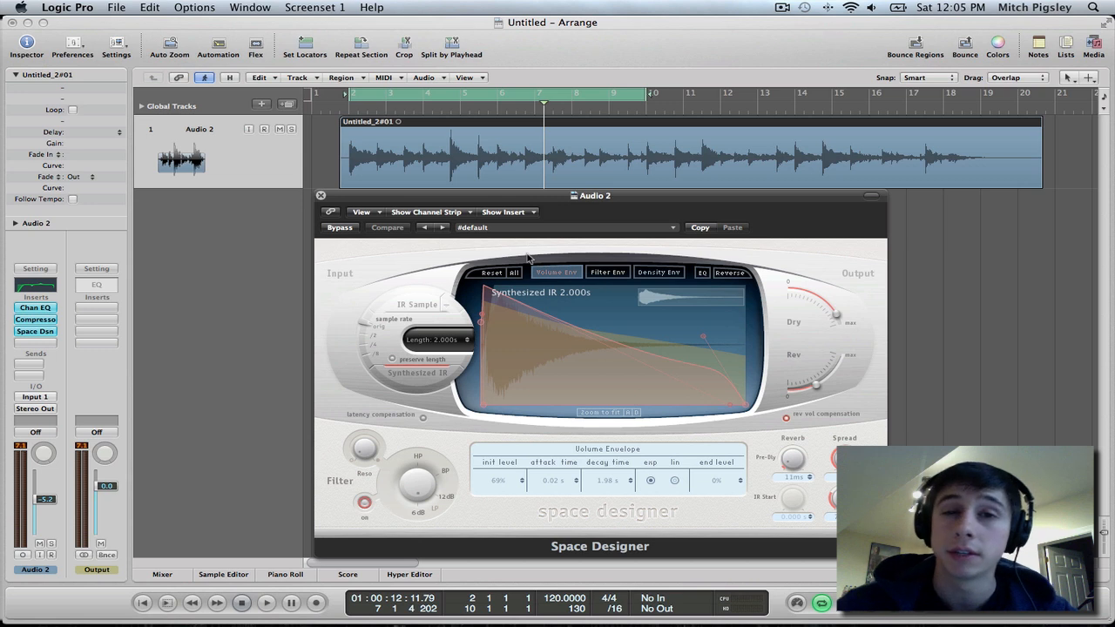
{"action": "mouse_move", "coordinate": [472, 404]}
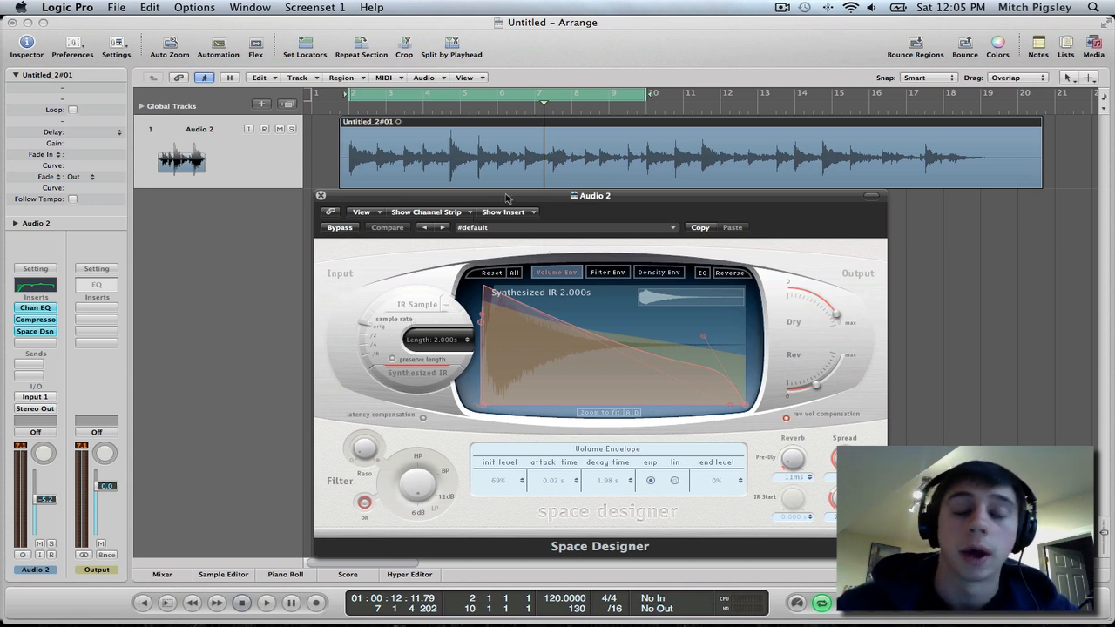
{"action": "mouse_move", "coordinate": [648, 208]}
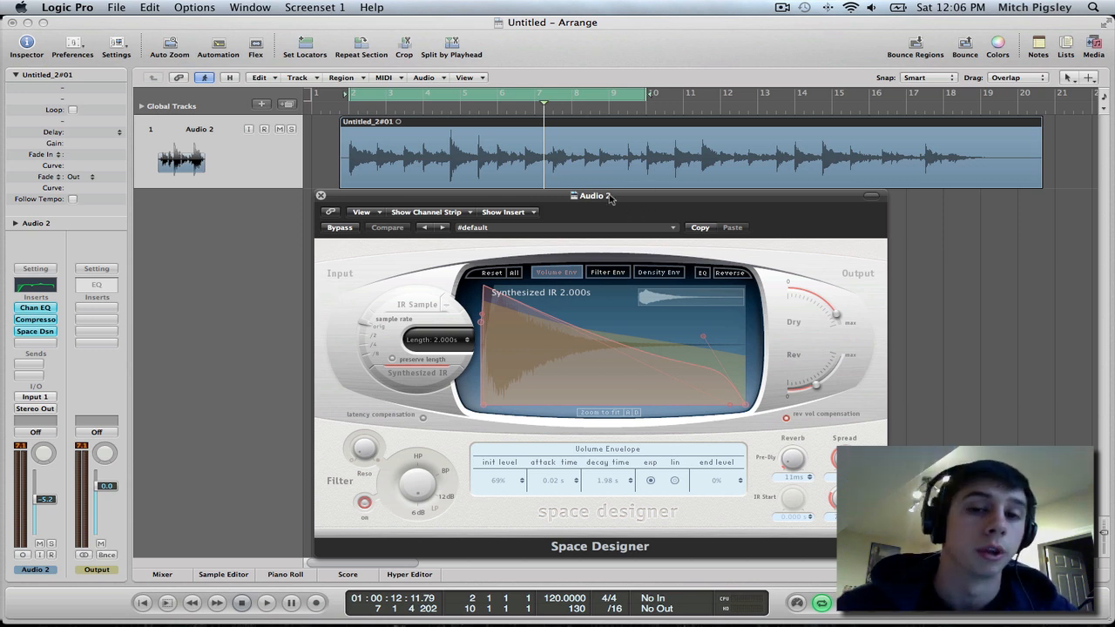
{"action": "mouse_move", "coordinate": [781, 199]}
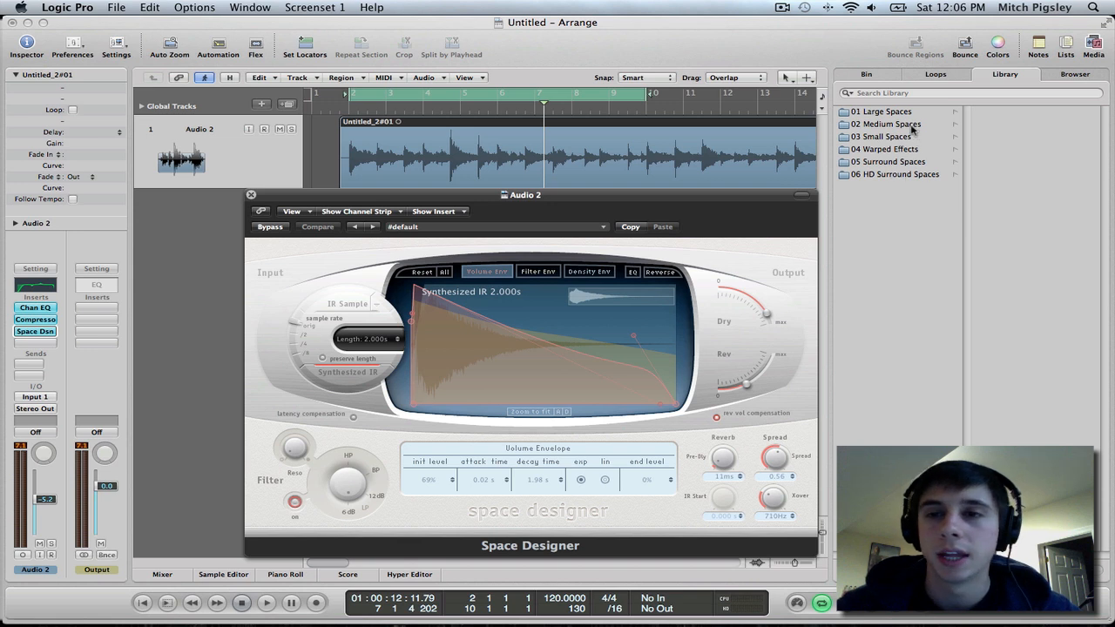
Step: Browse the Library reverb categories and load 1.7s Small Guitar Hall from 02 Halls
{"action": "left_click", "coordinate": [885, 124]}
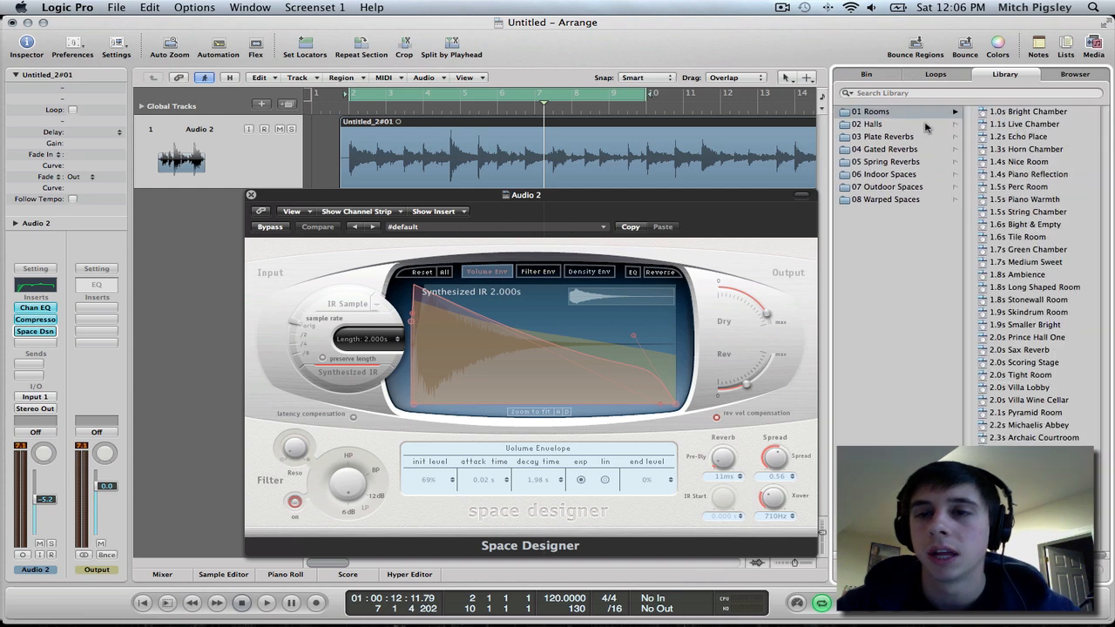
{"action": "left_click", "coordinate": [875, 123]}
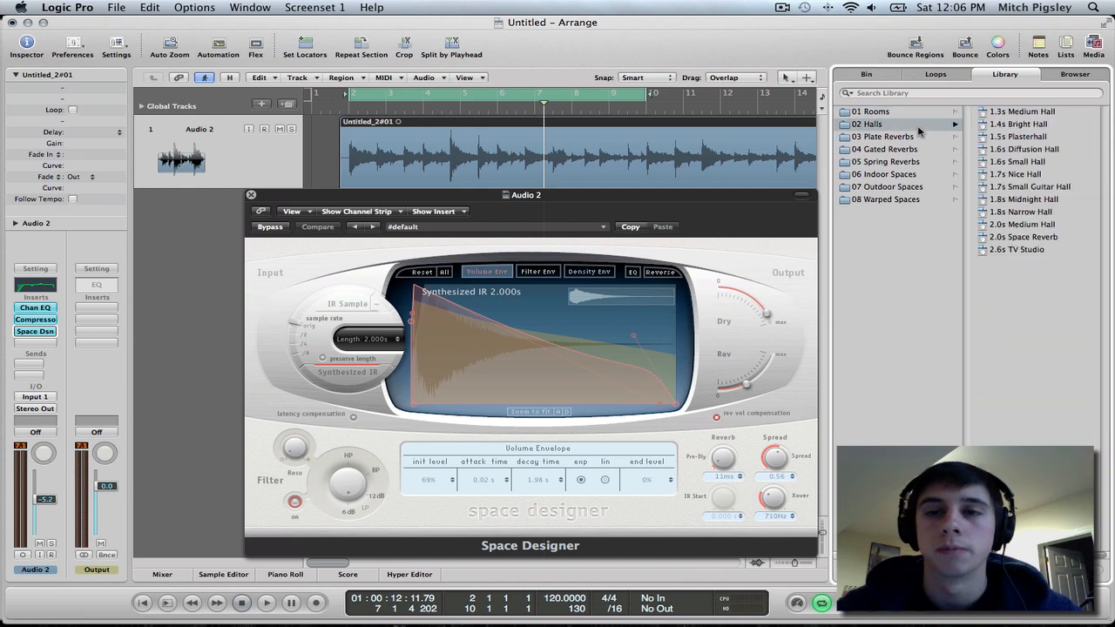
{"action": "left_click", "coordinate": [882, 136]}
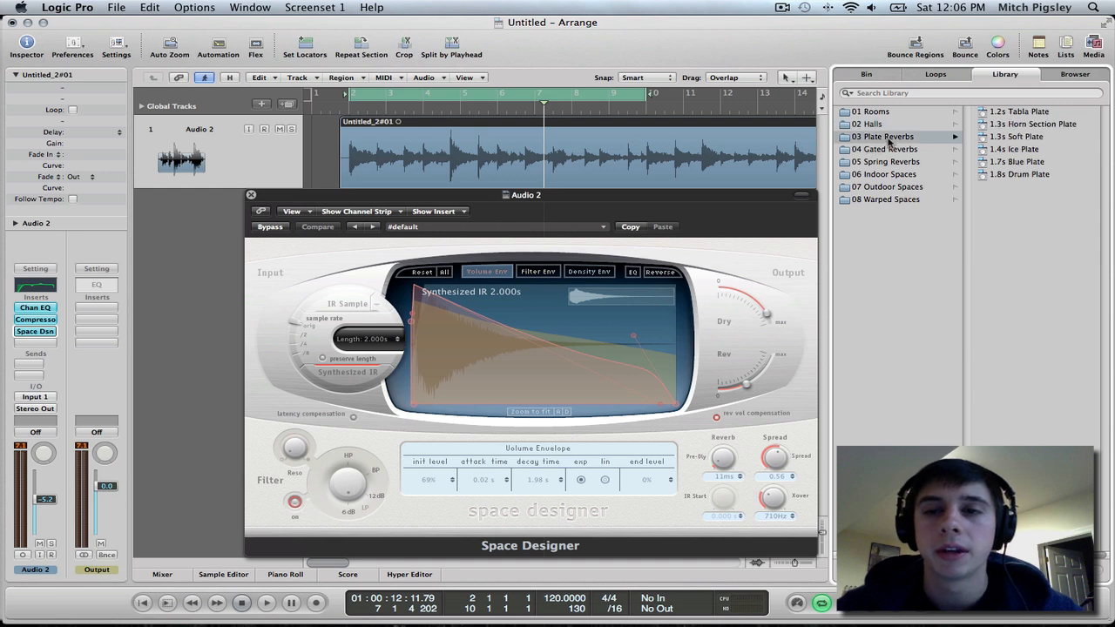
{"action": "left_click", "coordinate": [868, 123]}
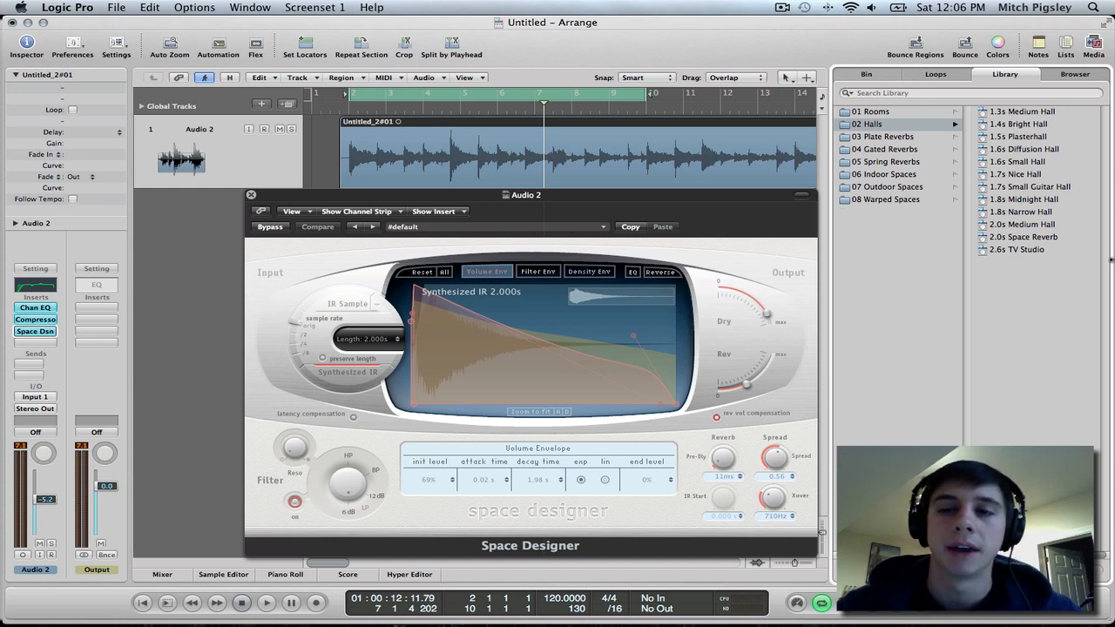
{"action": "mouse_move", "coordinate": [1002, 290]}
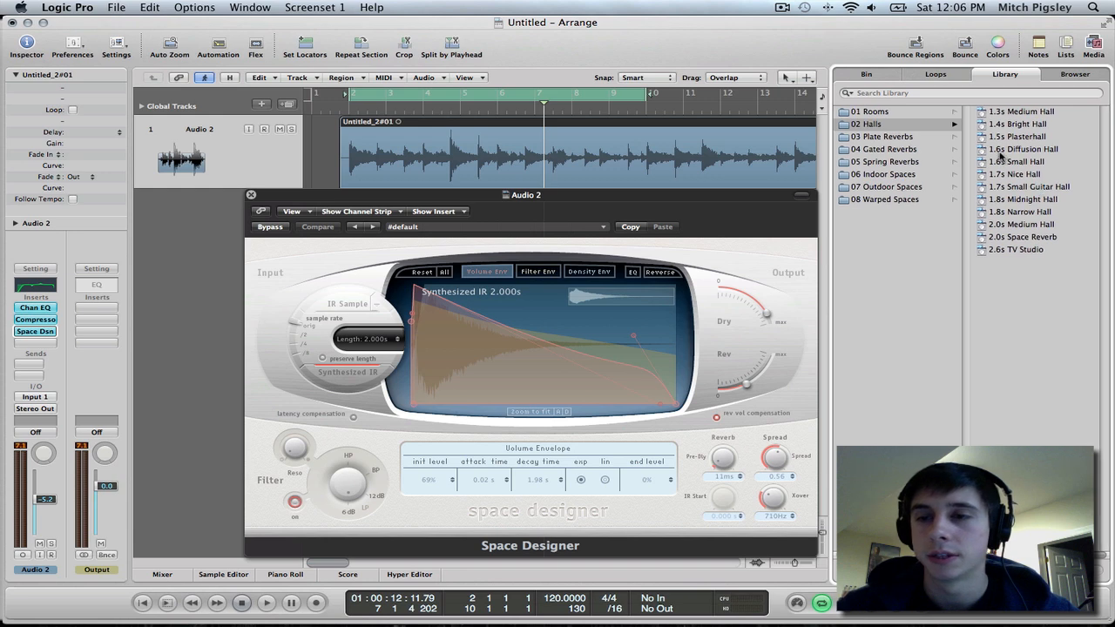
{"action": "left_click", "coordinate": [1031, 187]}
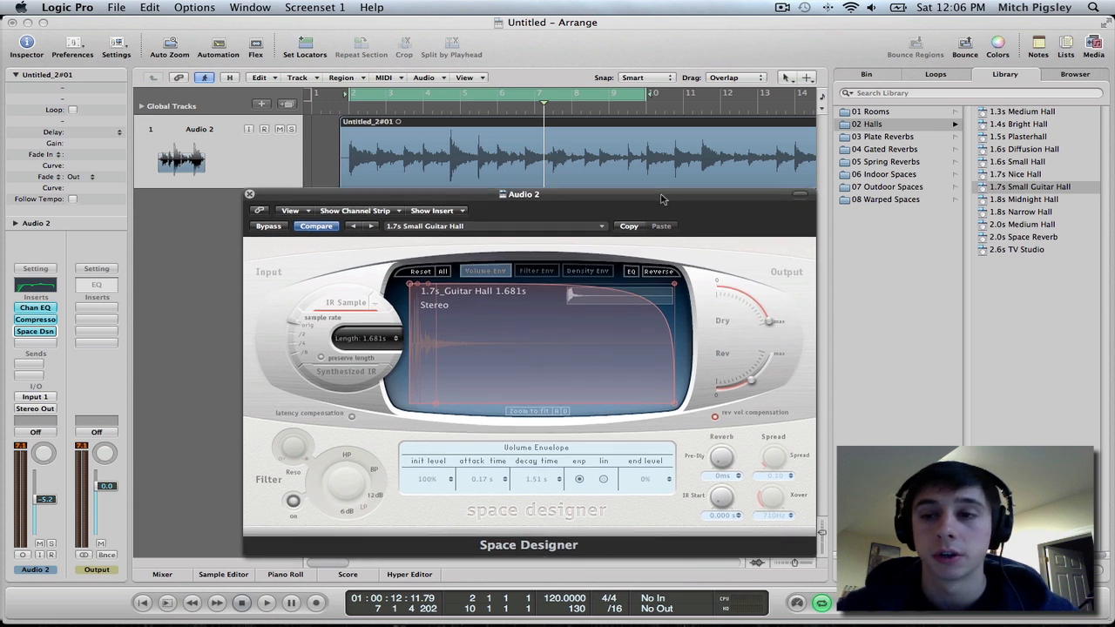
{"action": "mouse_move", "coordinate": [767, 352]}
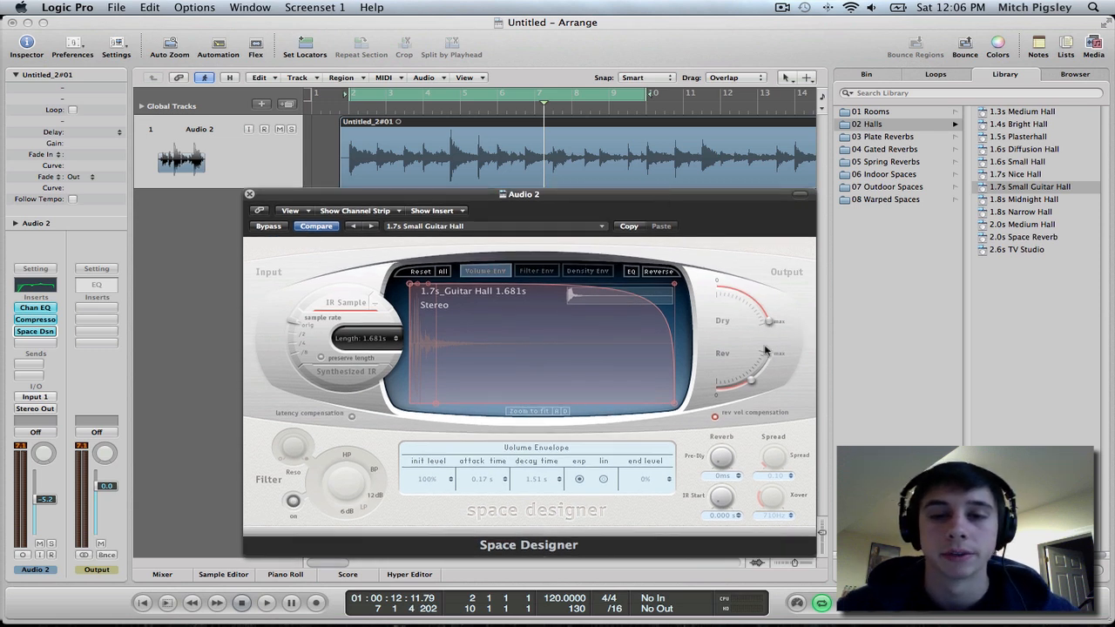
{"action": "mouse_move", "coordinate": [769, 328]}
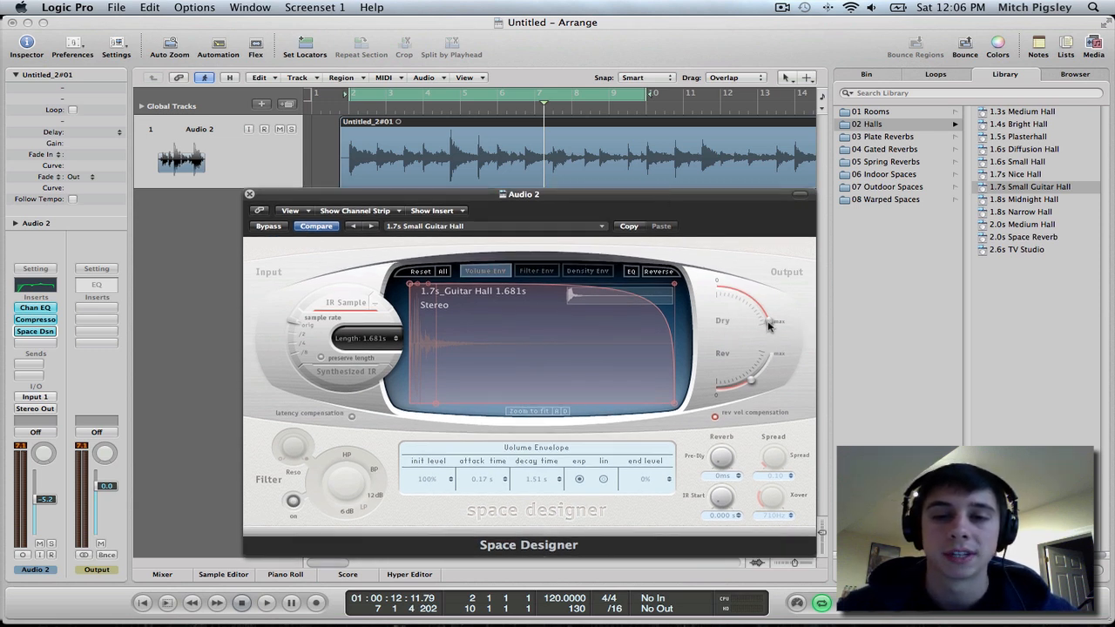
Step: While playing, bring Space Designer's Rev level down to about -13.5 dB, then add a second audio track
{"action": "left_click_drag", "start_coordinate": [770, 326], "coordinate": [741, 387]}
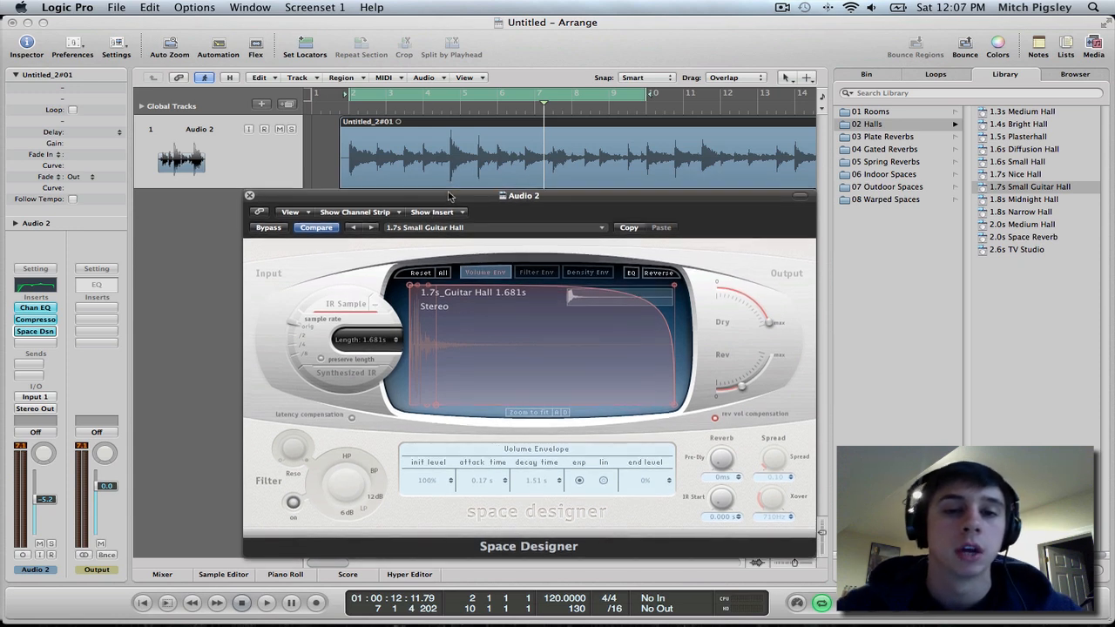
{"action": "left_click", "coordinate": [265, 603]}
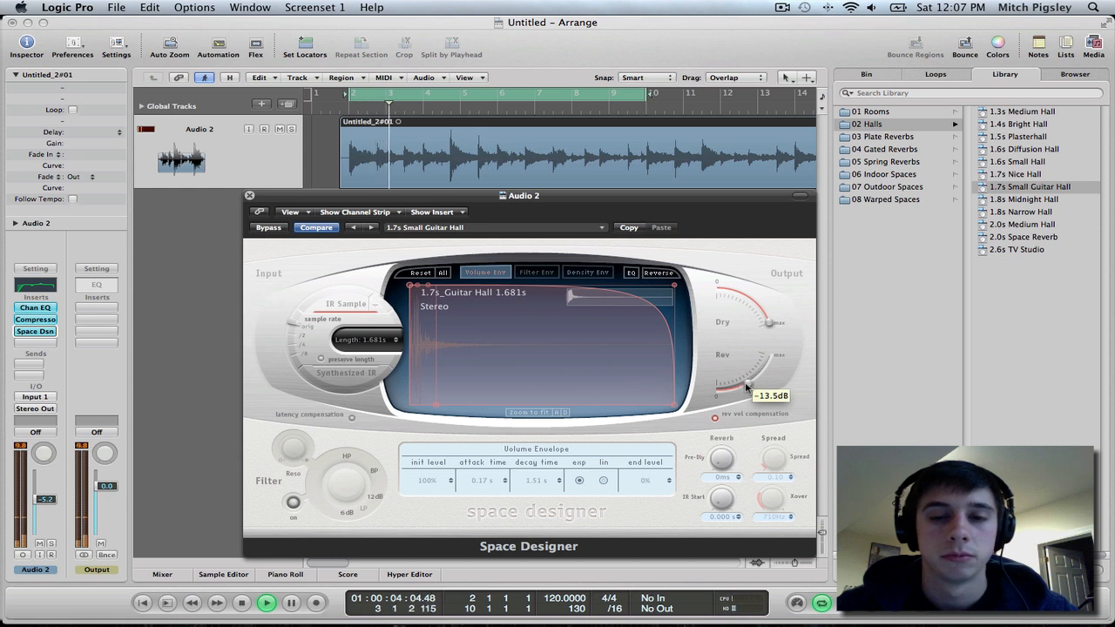
{"action": "left_click_drag", "start_coordinate": [746, 385], "coordinate": [741, 394]}
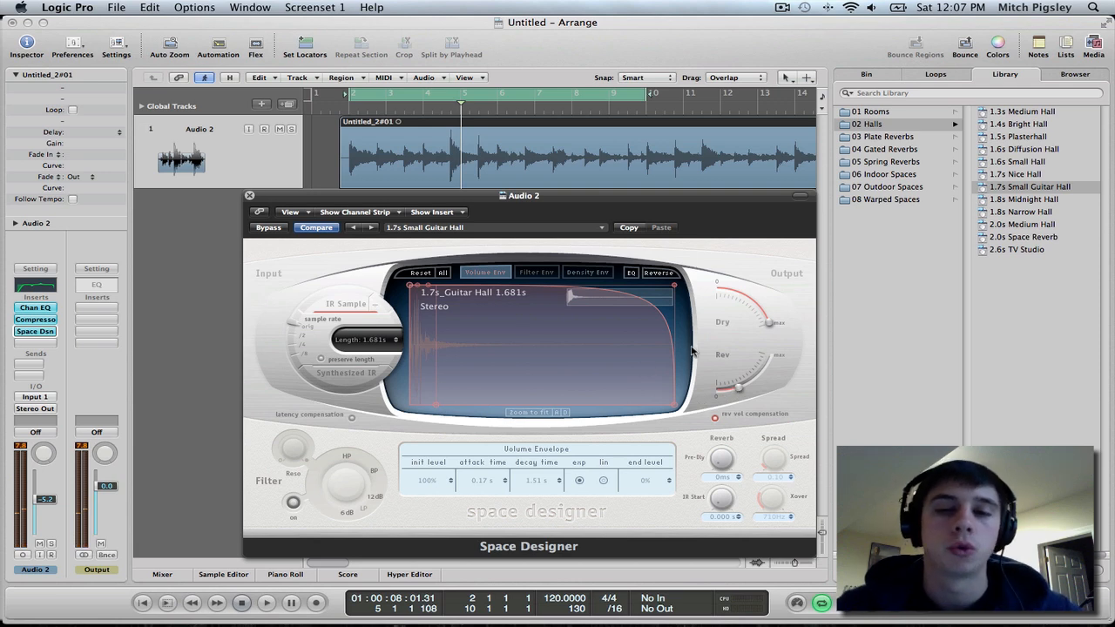
{"action": "mouse_move", "coordinate": [756, 376]}
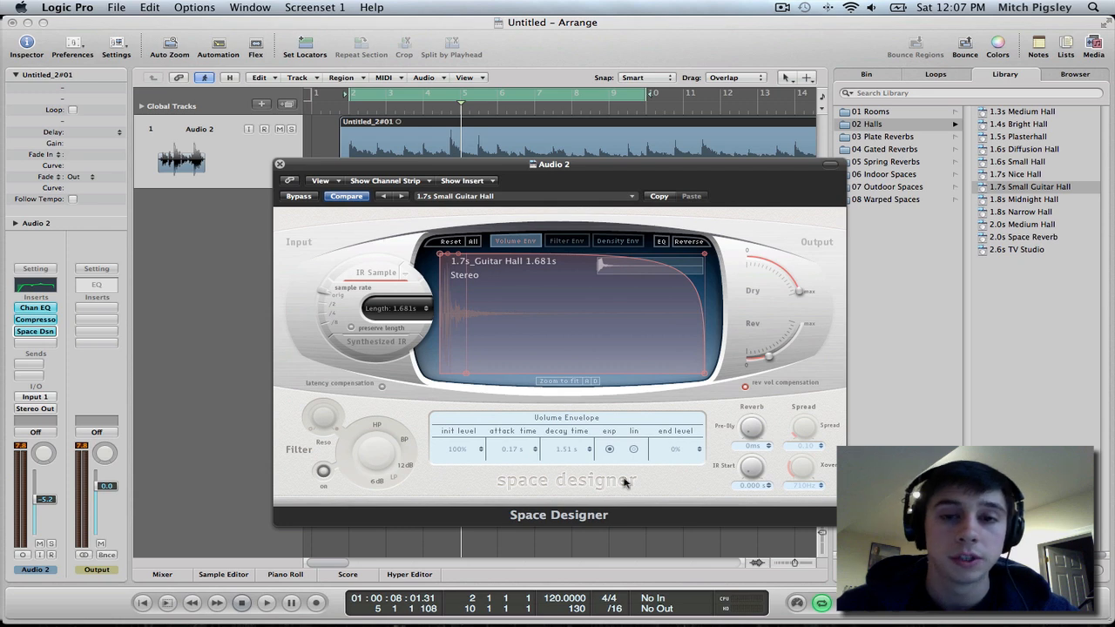
{"action": "left_click", "coordinate": [279, 164]}
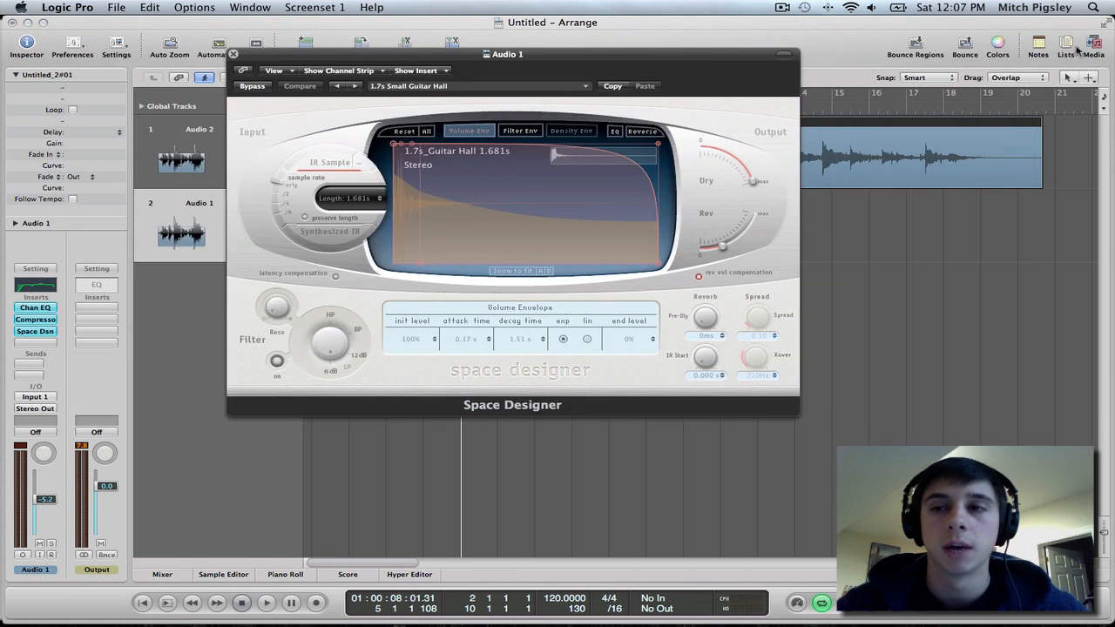
Step: Audition Rooms presets, load 1.9s Skindrum Room and lower the reverb level to about -22 dB
{"action": "left_click", "coordinate": [1094, 49]}
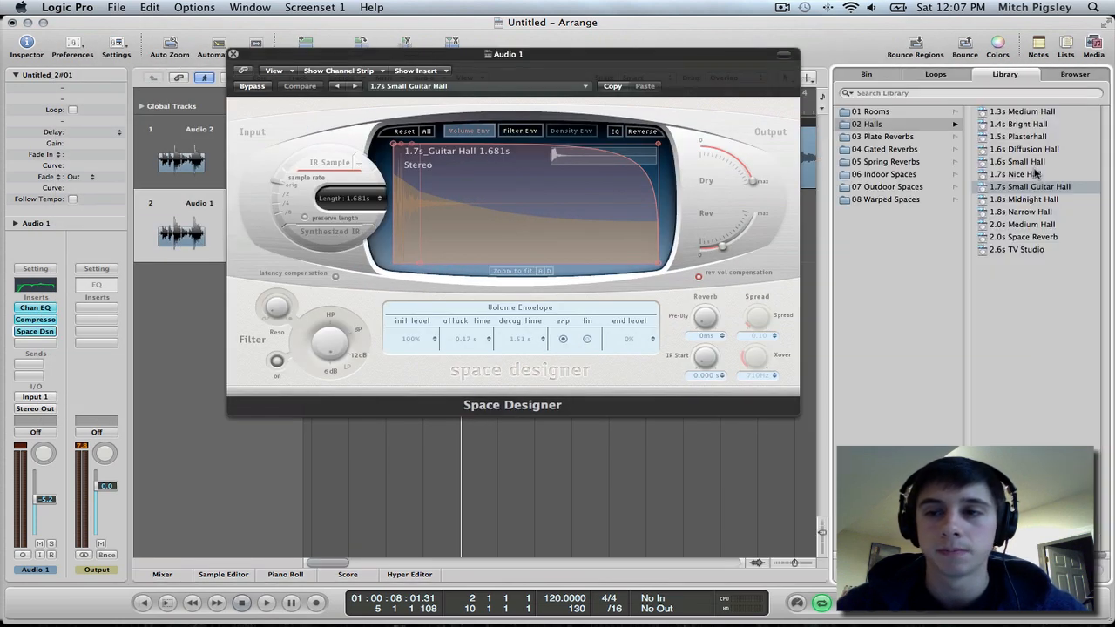
{"action": "left_click", "coordinate": [871, 112]}
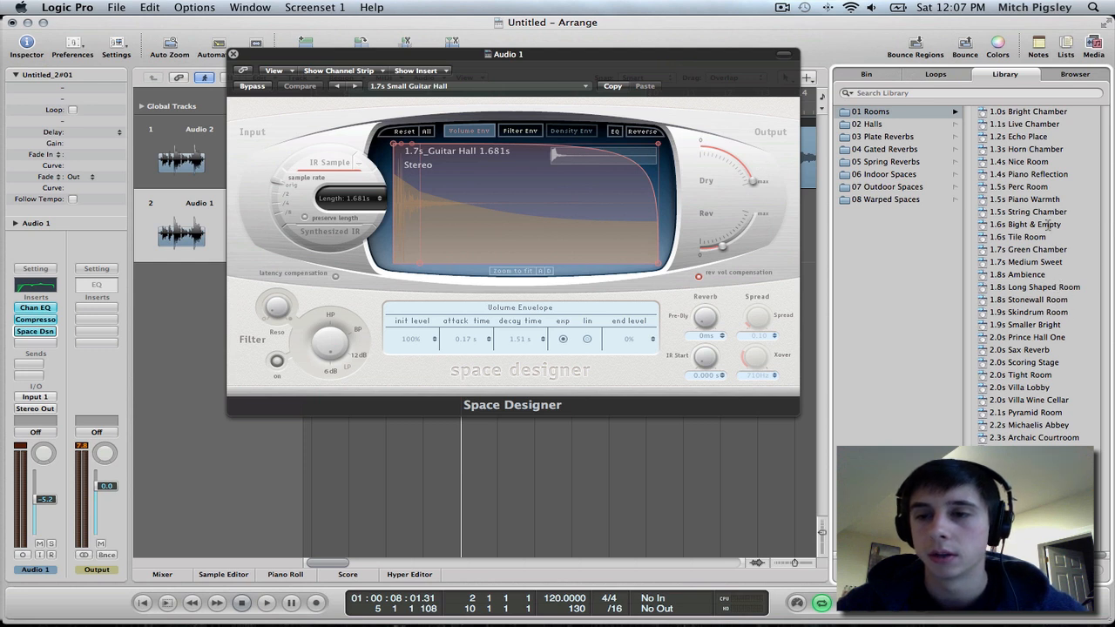
{"action": "left_click", "coordinate": [1018, 237]}
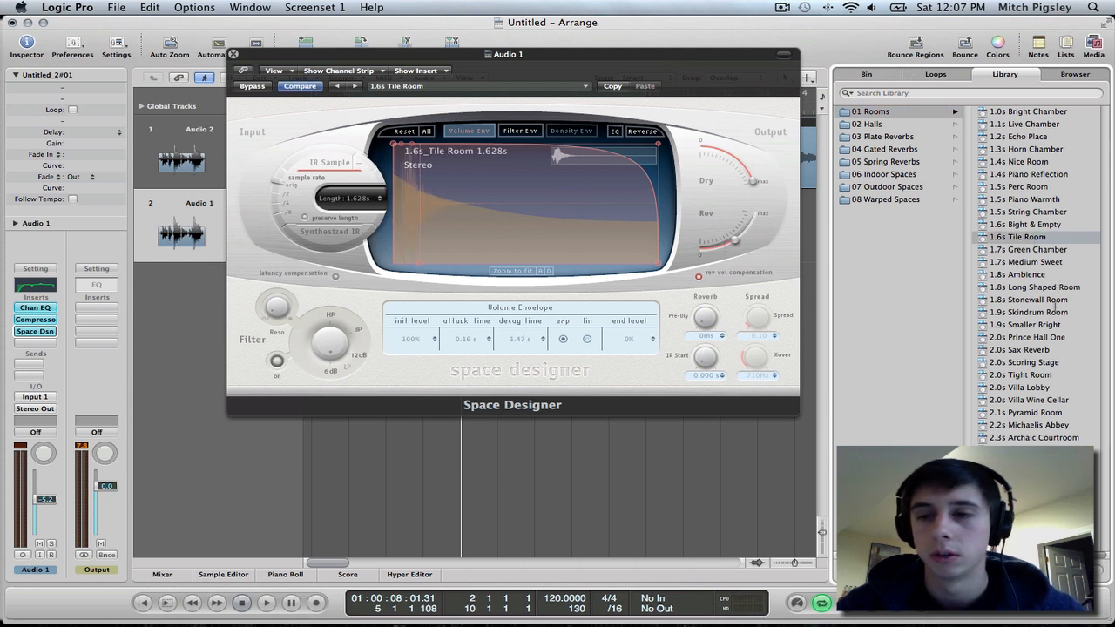
{"action": "left_click", "coordinate": [1029, 300]}
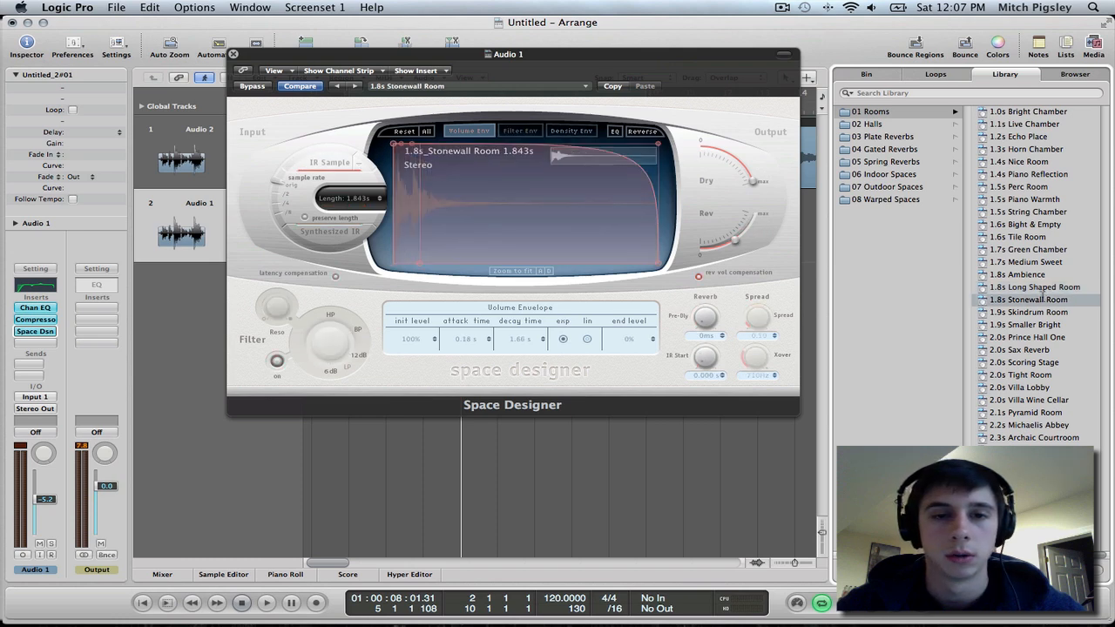
{"action": "left_click", "coordinate": [1029, 312]}
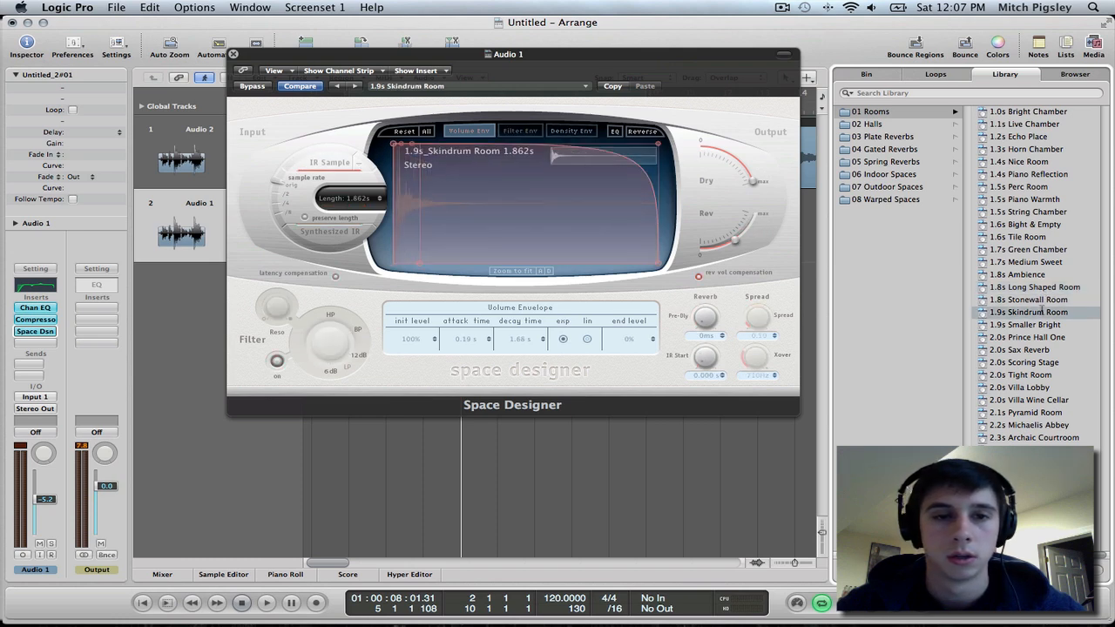
{"action": "mouse_move", "coordinate": [704, 140]}
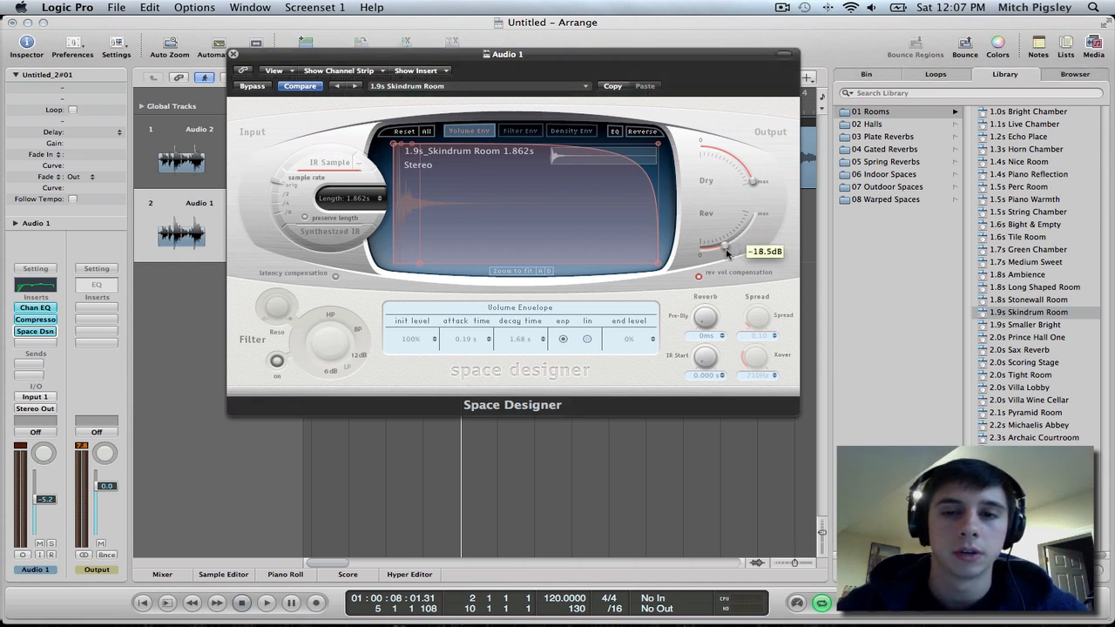
{"action": "left_click_drag", "start_coordinate": [723, 247], "coordinate": [723, 258]}
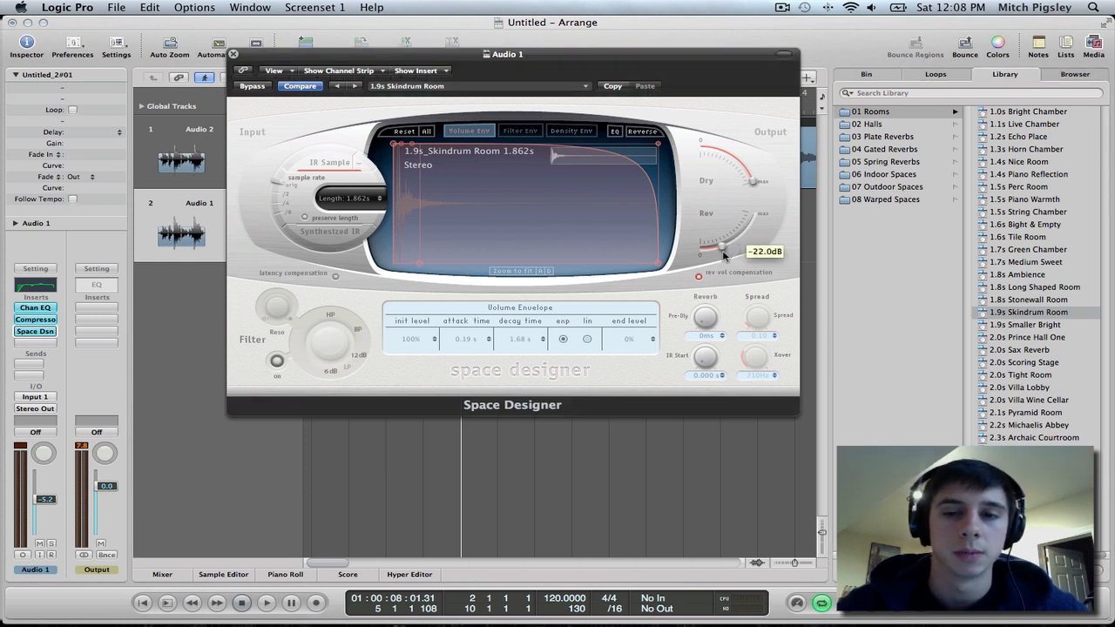
{"action": "left_click", "coordinate": [234, 54]}
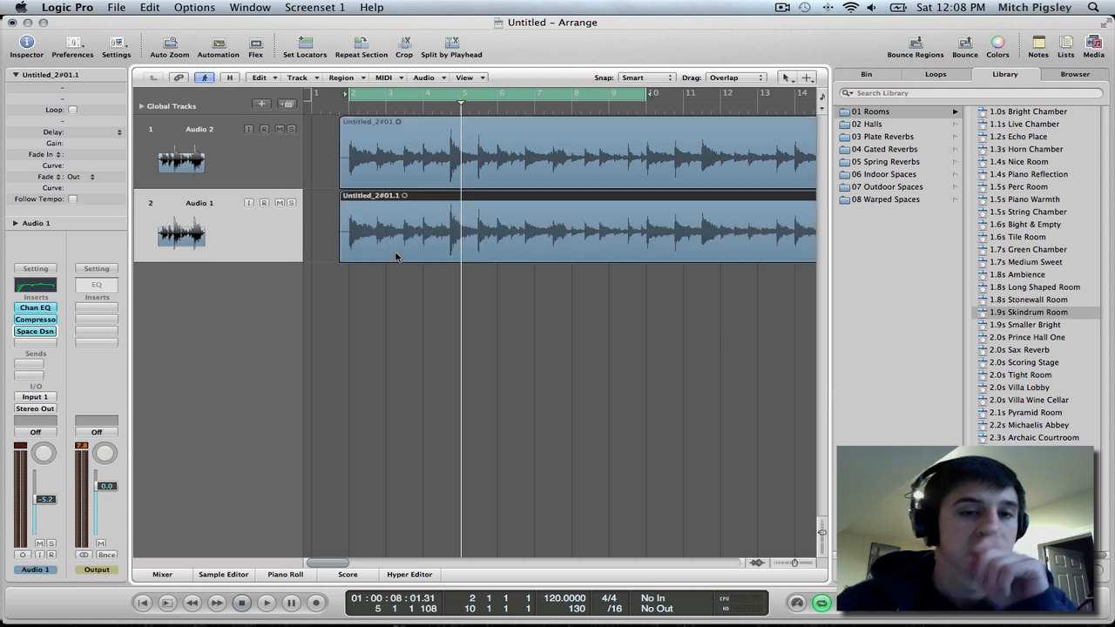
{"action": "mouse_move", "coordinate": [606, 223]}
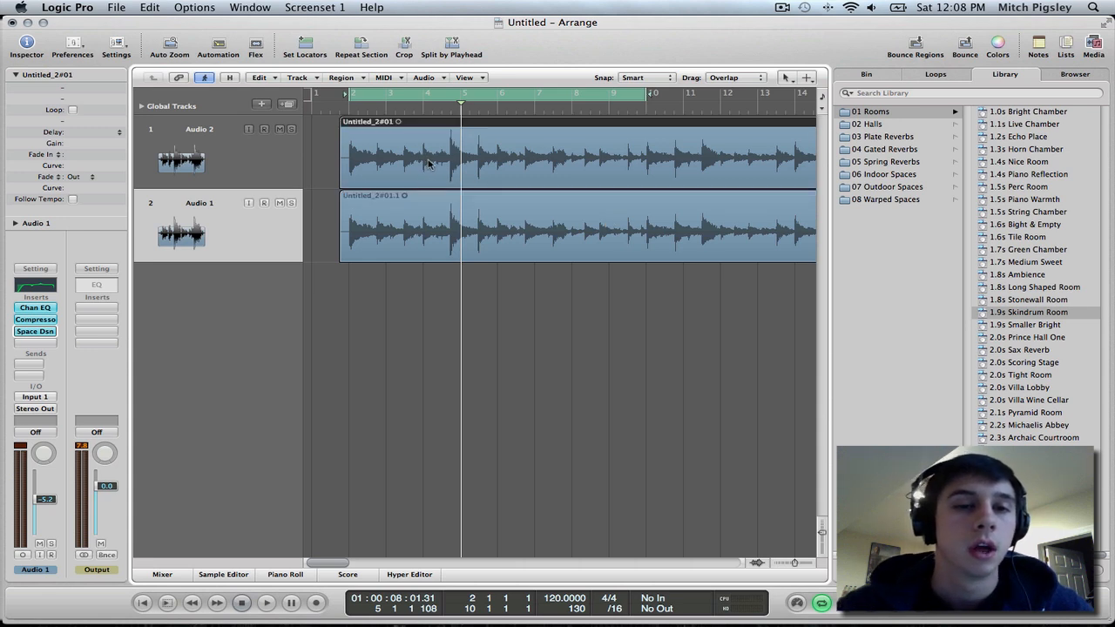
Step: In the Mixer, pan a guitar track to one side, then return to the arrange view
{"action": "left_click", "coordinate": [162, 575]}
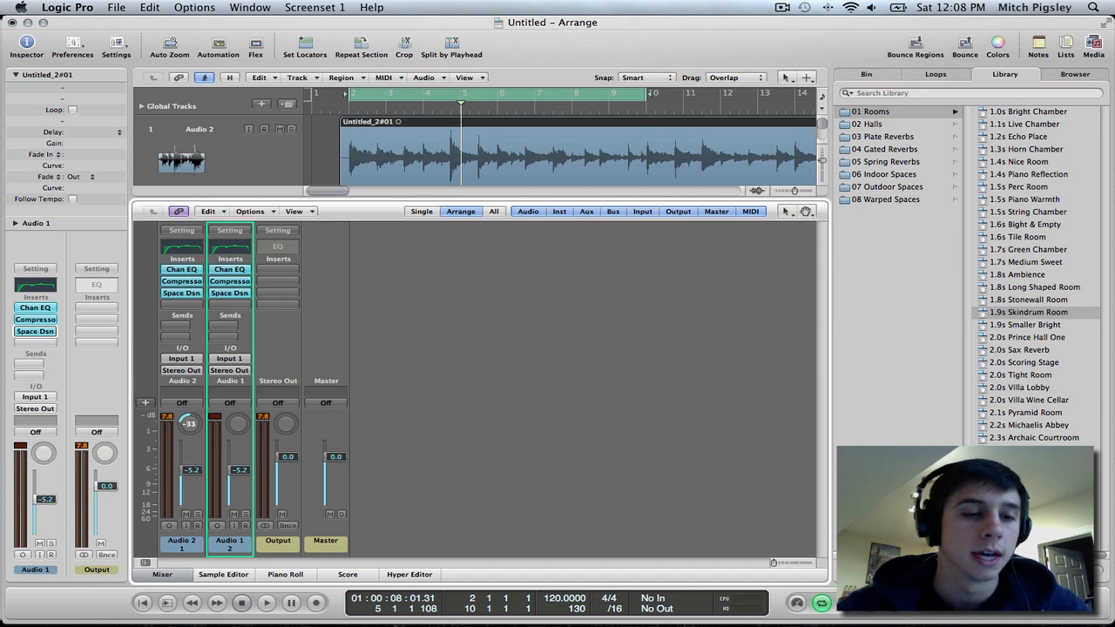
{"action": "left_click_drag", "start_coordinate": [188, 423], "coordinate": [188, 436]}
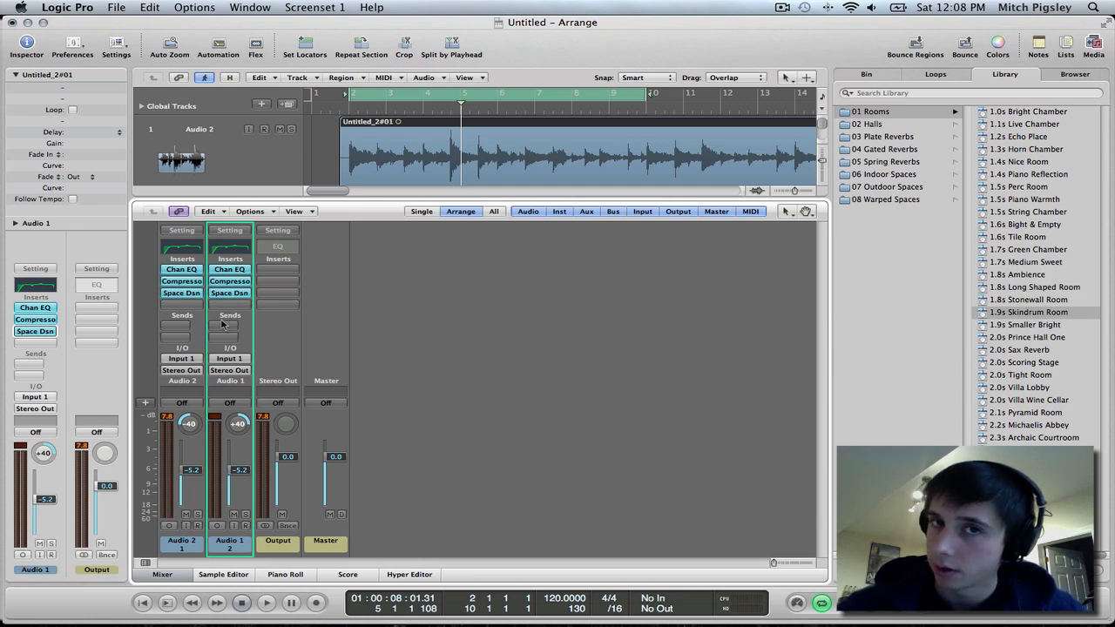
{"action": "mouse_move", "coordinate": [183, 504]}
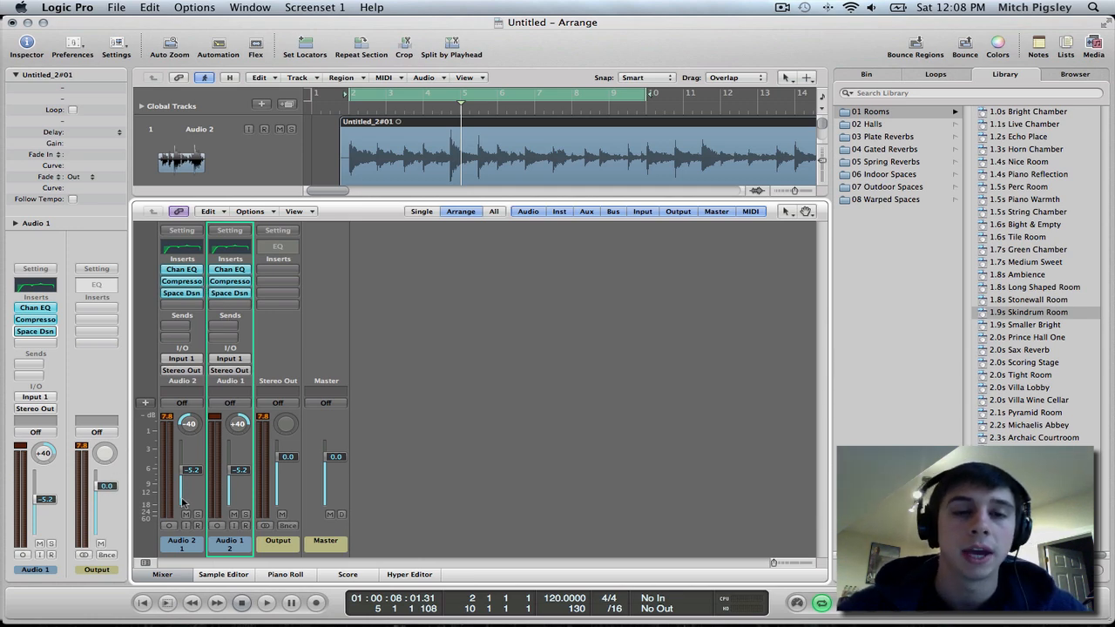
{"action": "key", "text": "f12"}
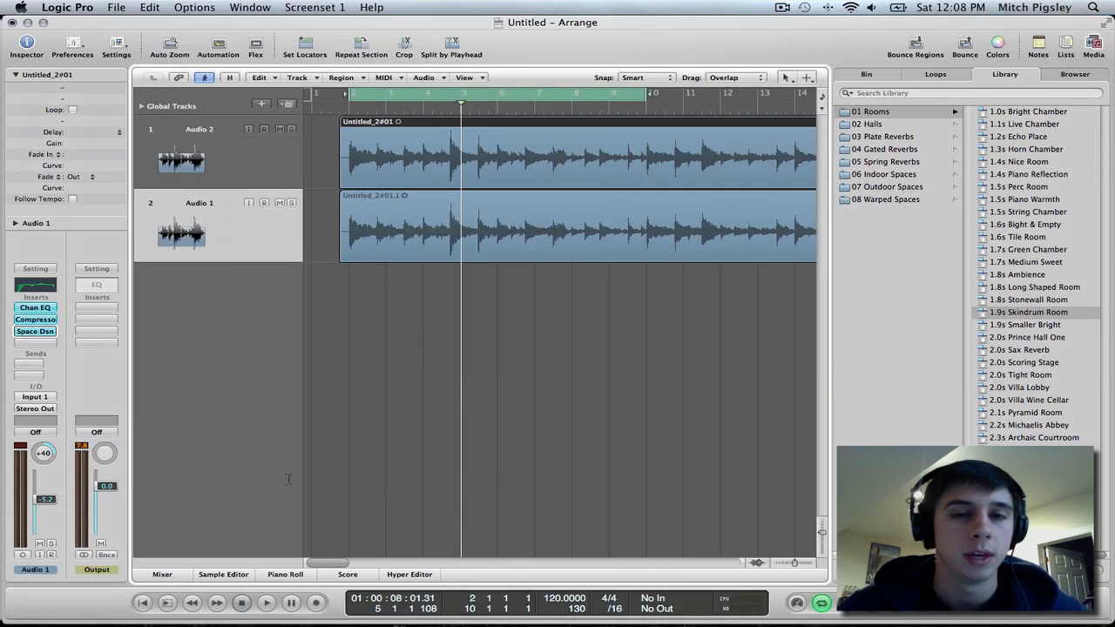
{"action": "mouse_move", "coordinate": [453, 204]}
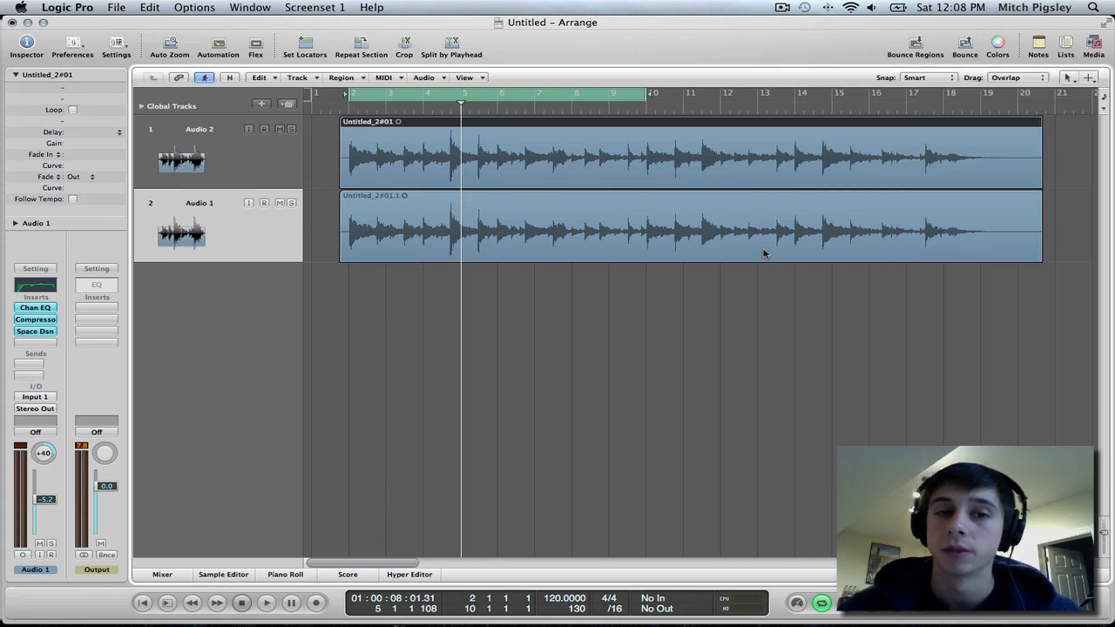
Step: Start playback to hear both panned guitar tracks together
{"action": "left_click", "coordinate": [265, 603]}
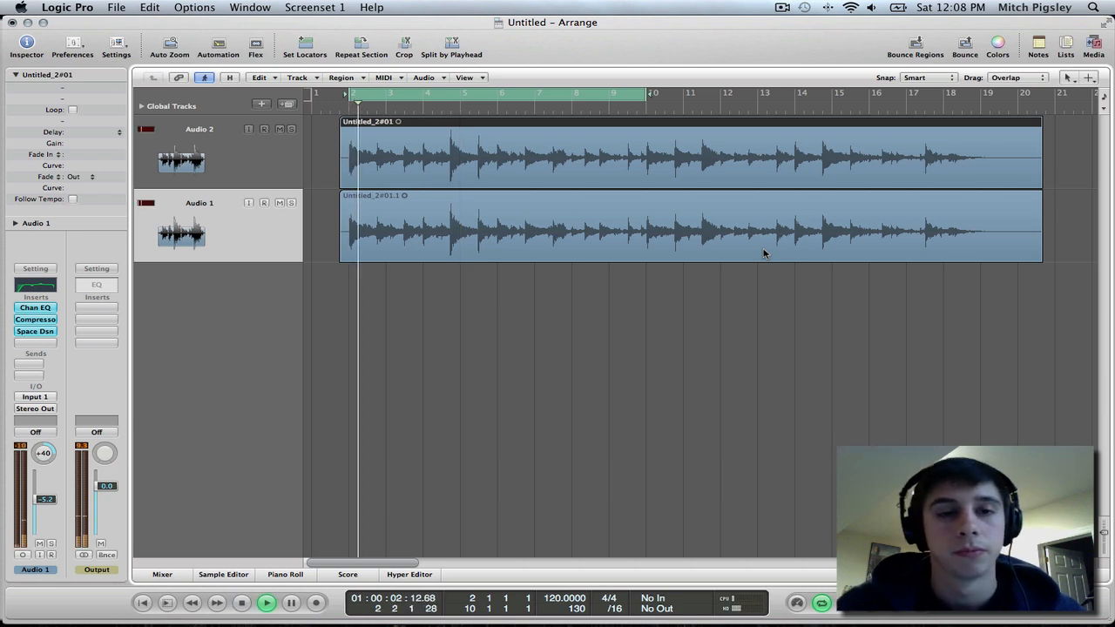